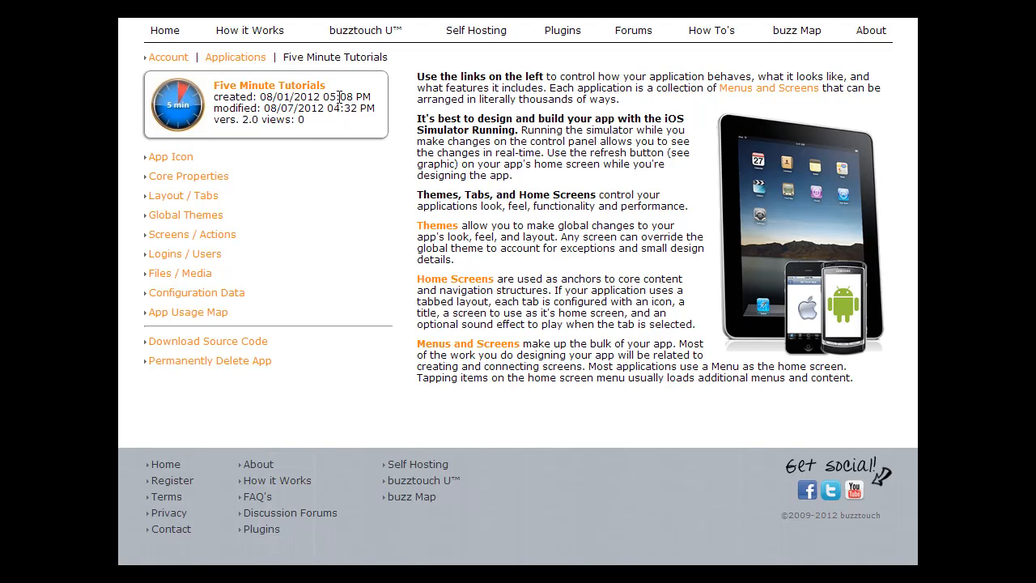
{"action": "mouse_move", "coordinate": [294, 146]}
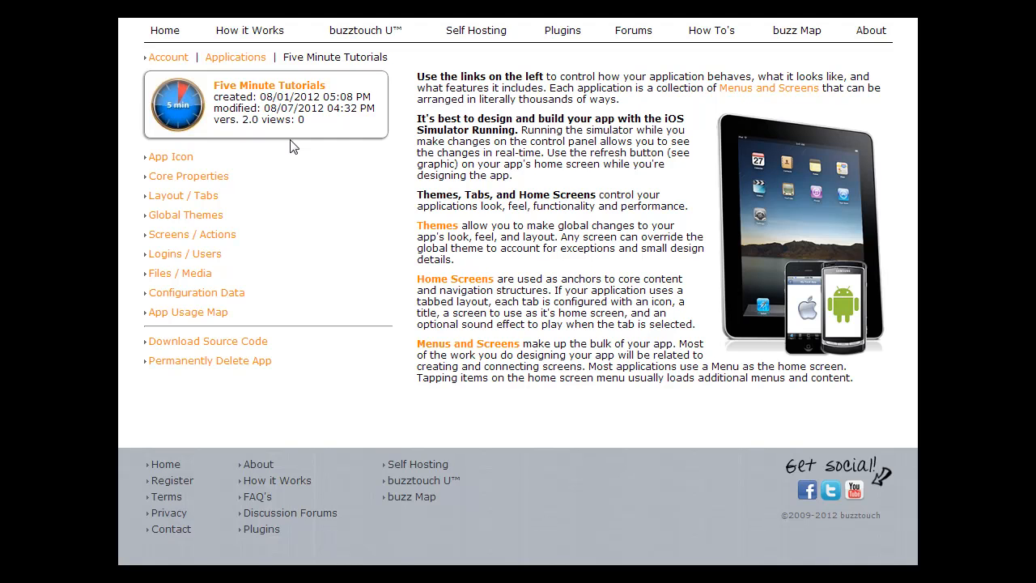
{"action": "mouse_move", "coordinate": [176, 267]}
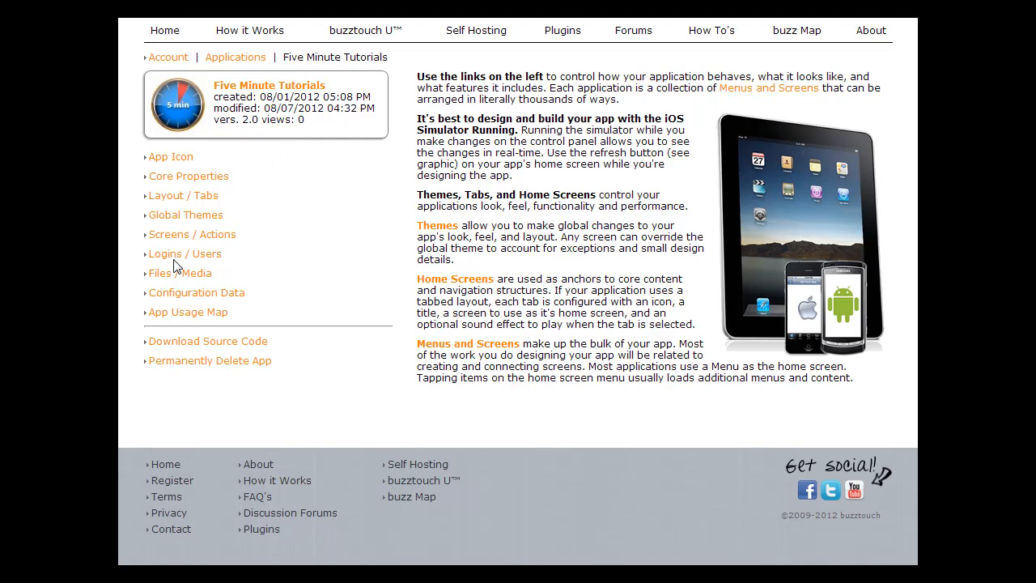
{"action": "mouse_move", "coordinate": [268, 282]}
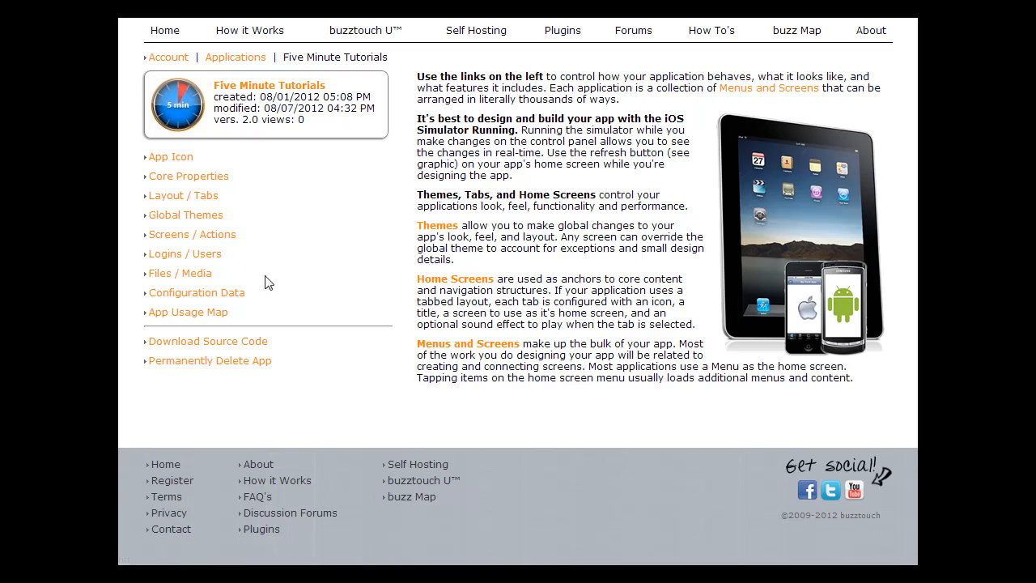
{"action": "mouse_move", "coordinate": [179, 273]}
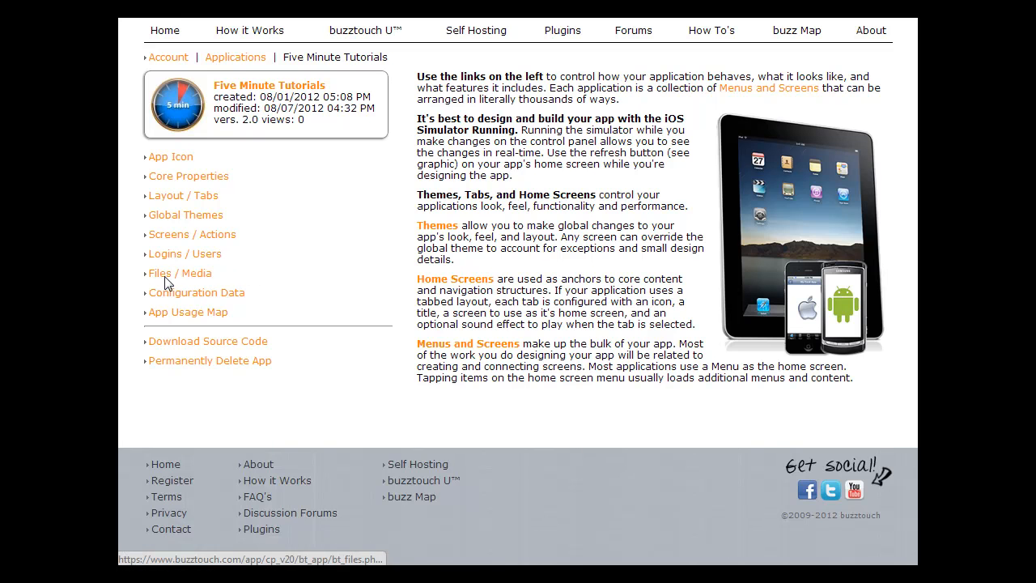
Open Files / Media for Five Minute Tutorials and highlight the note on organizing assets.
{"action": "left_click", "coordinate": [180, 273]}
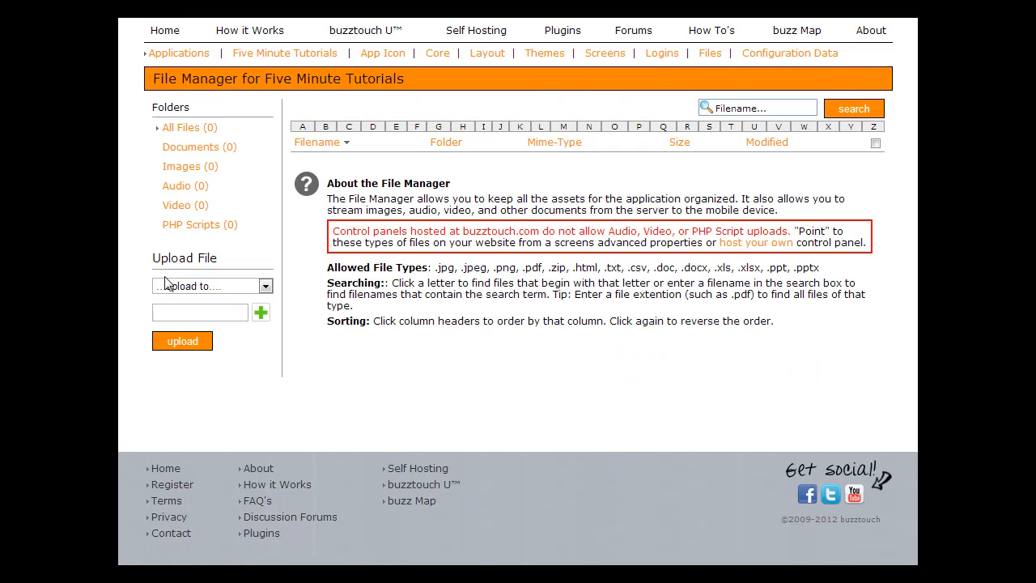
{"action": "double_click", "coordinate": [191, 78]}
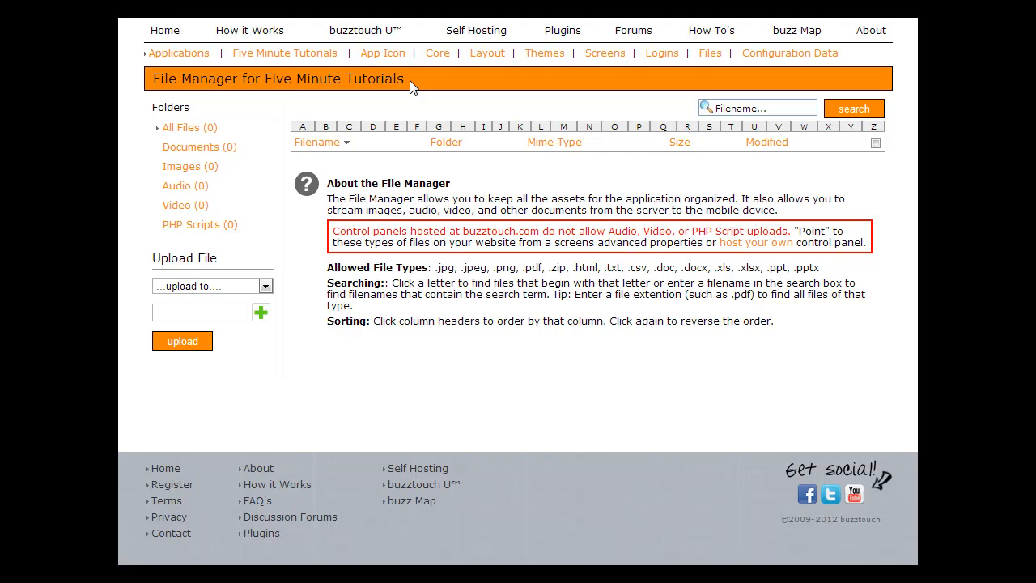
{"action": "mouse_move", "coordinate": [408, 203]}
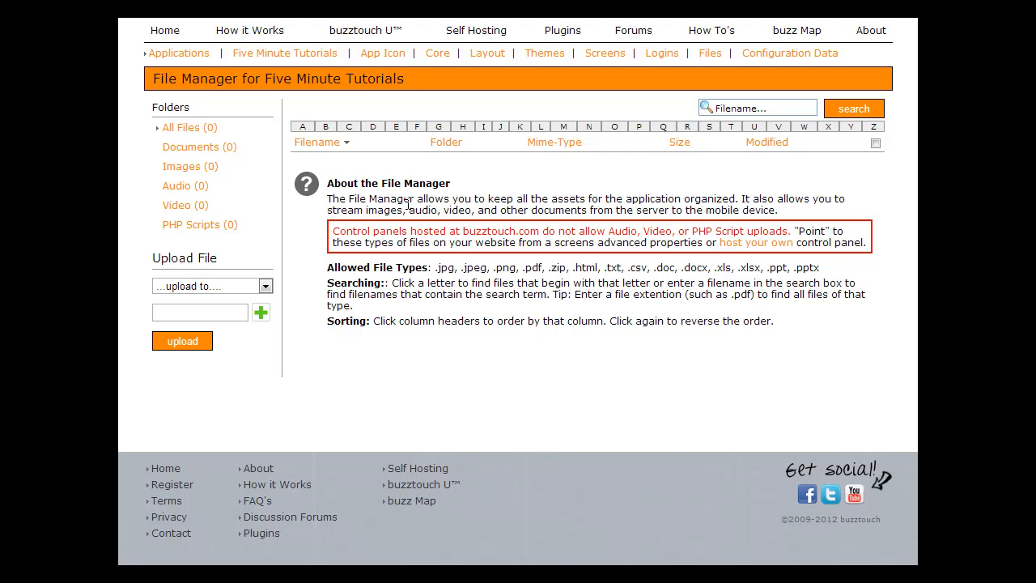
{"action": "left_click_drag", "start_coordinate": [416, 198], "coordinate": [616, 198]}
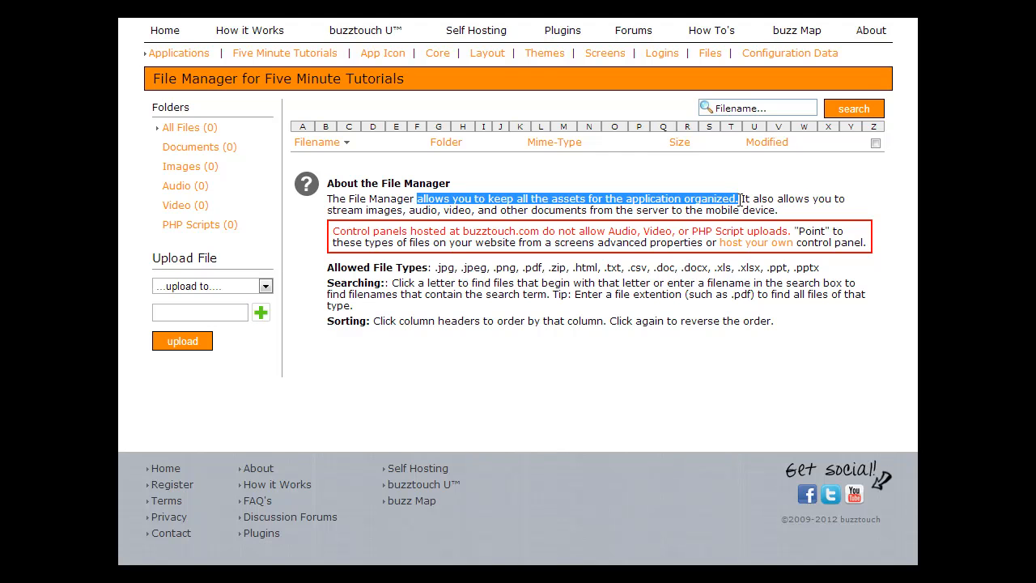
{"action": "mouse_move", "coordinate": [639, 240]}
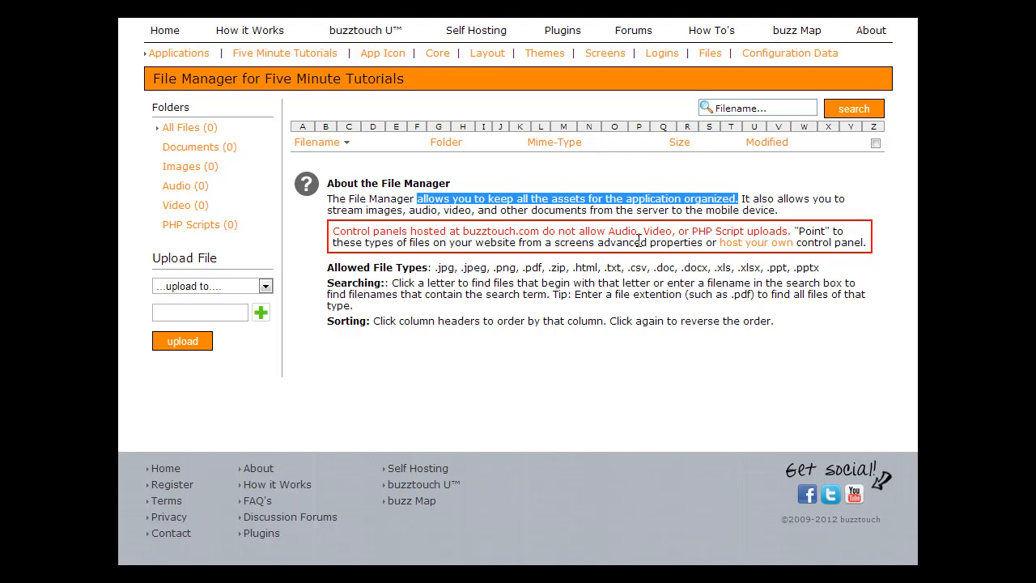
{"action": "mouse_move", "coordinate": [608, 234]}
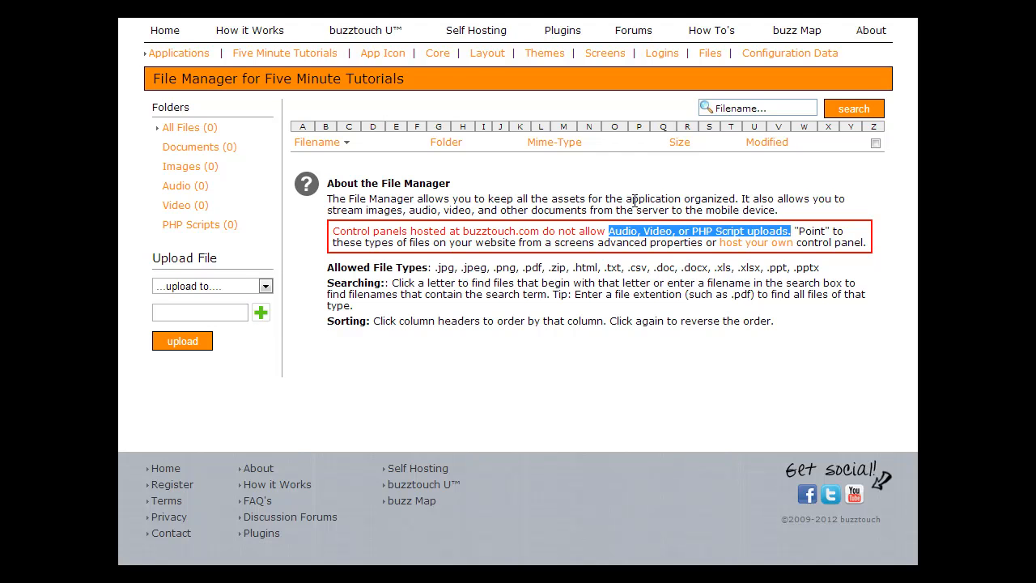
{"action": "mouse_move", "coordinate": [615, 194]}
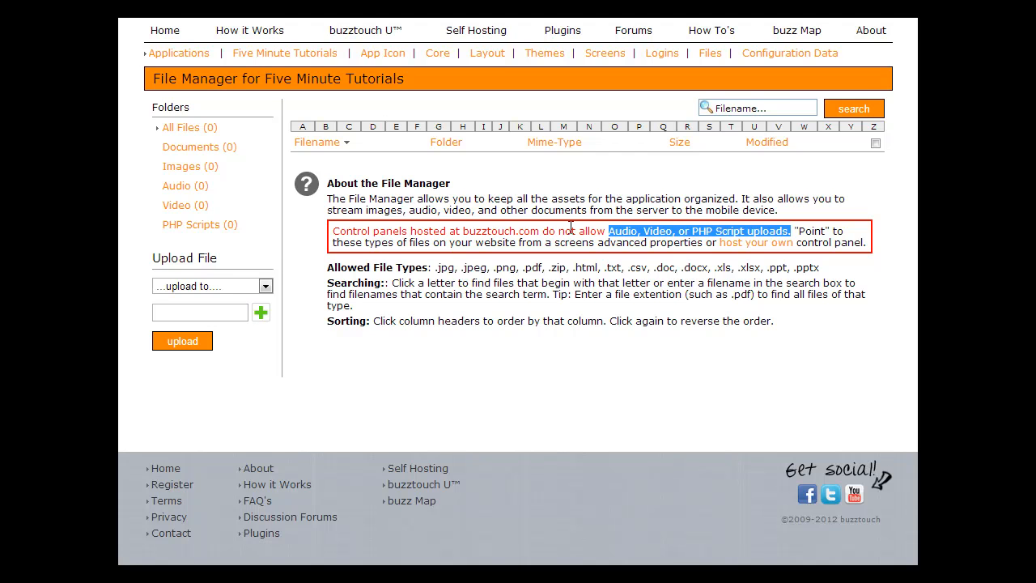
{"action": "mouse_move", "coordinate": [307, 212]}
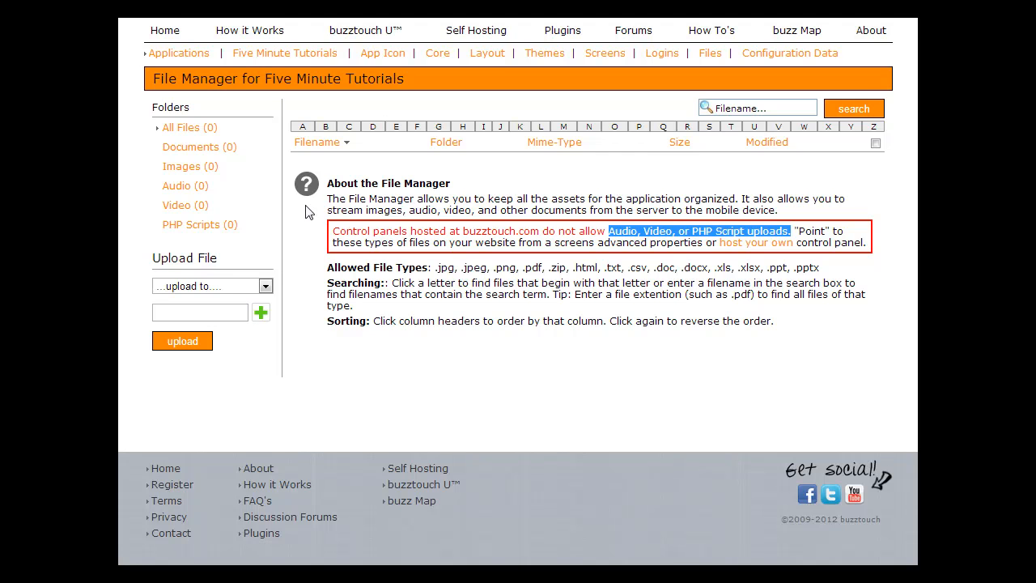
{"action": "mouse_move", "coordinate": [585, 262]}
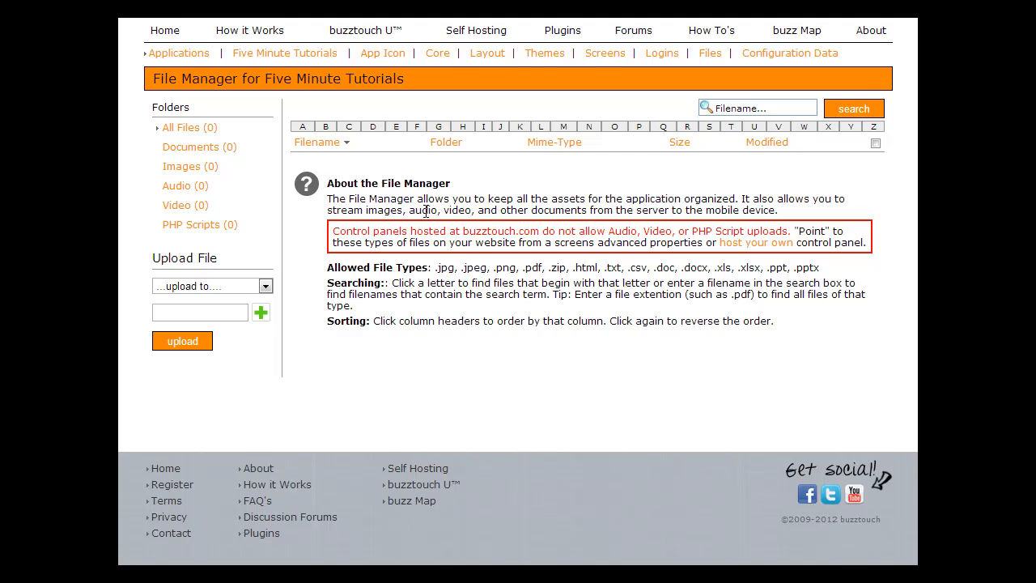
{"action": "mouse_move", "coordinate": [516, 216]}
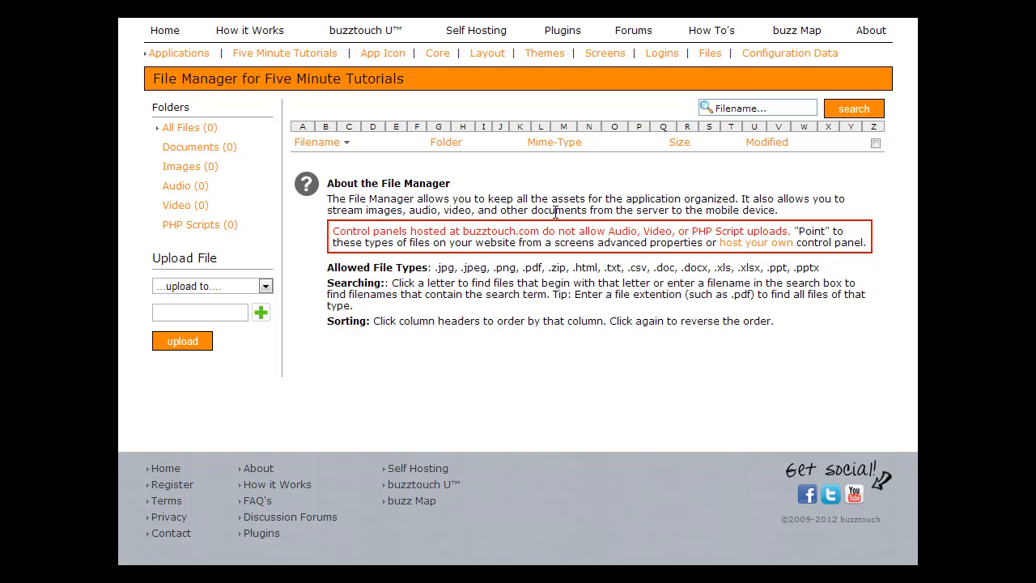
{"action": "mouse_move", "coordinate": [159, 258]}
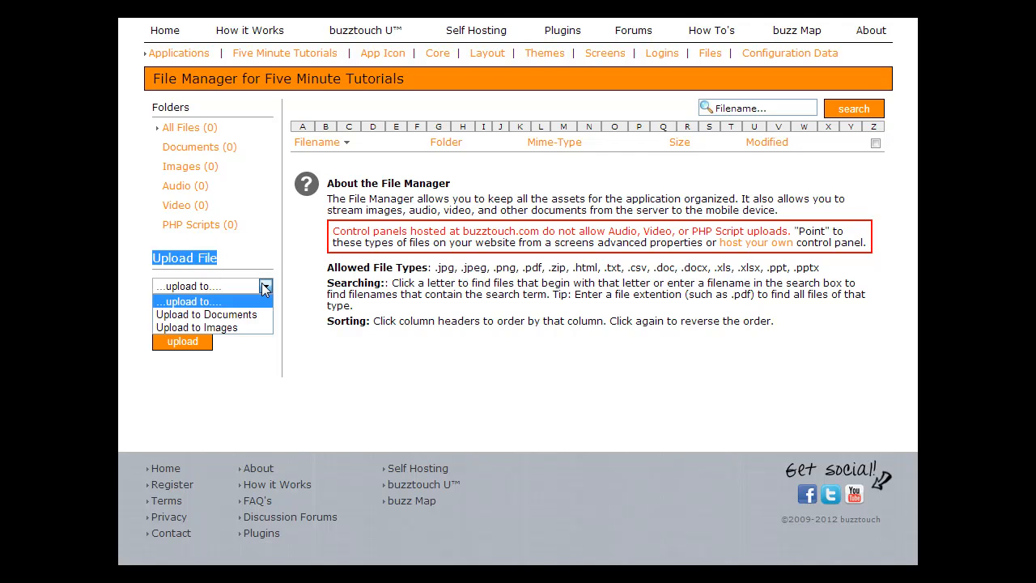
{"action": "mouse_move", "coordinate": [208, 314]}
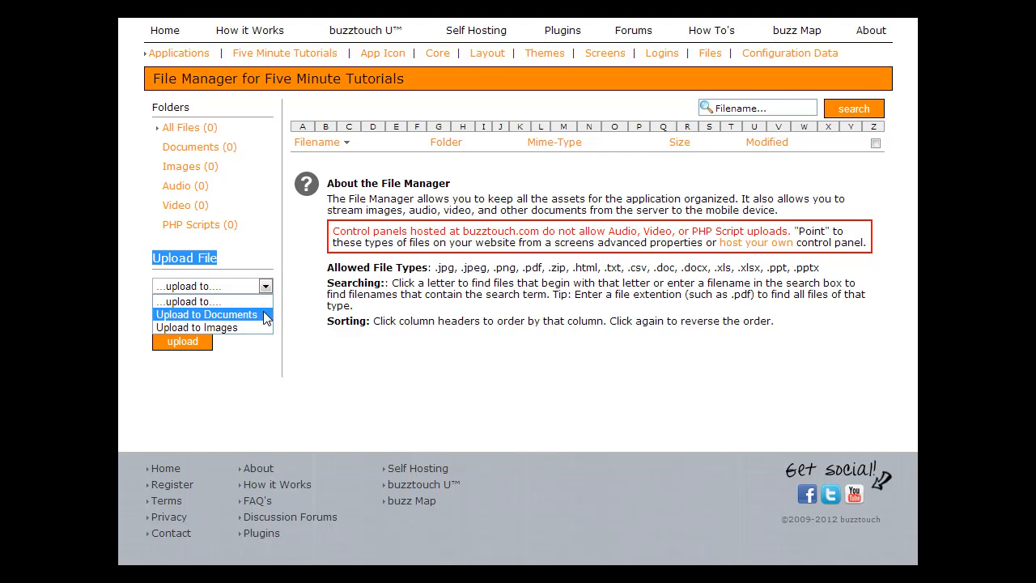
{"action": "mouse_move", "coordinate": [197, 327]}
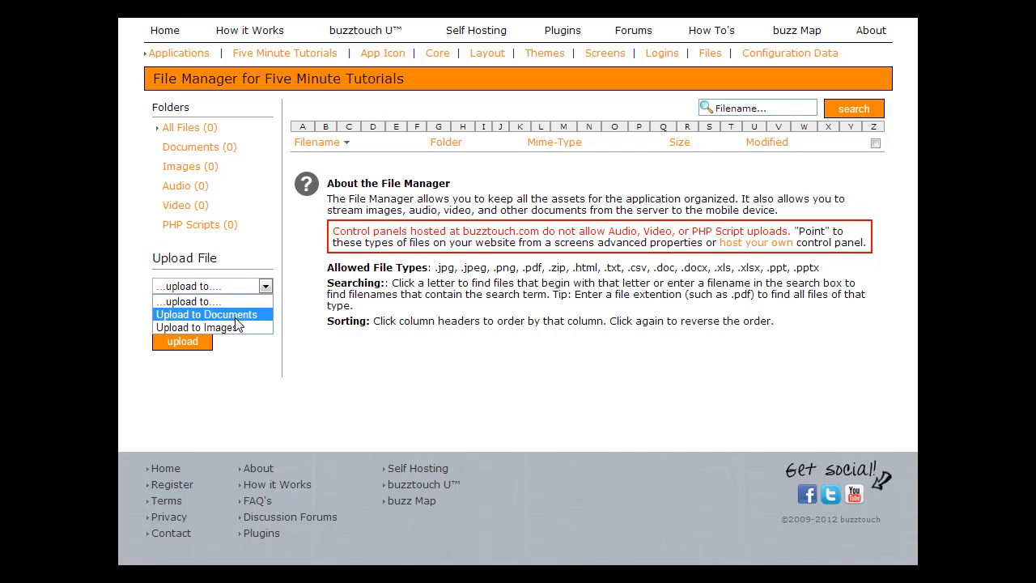
Upload AddEclipse5.png to the Images folder.
{"action": "left_click", "coordinate": [213, 328]}
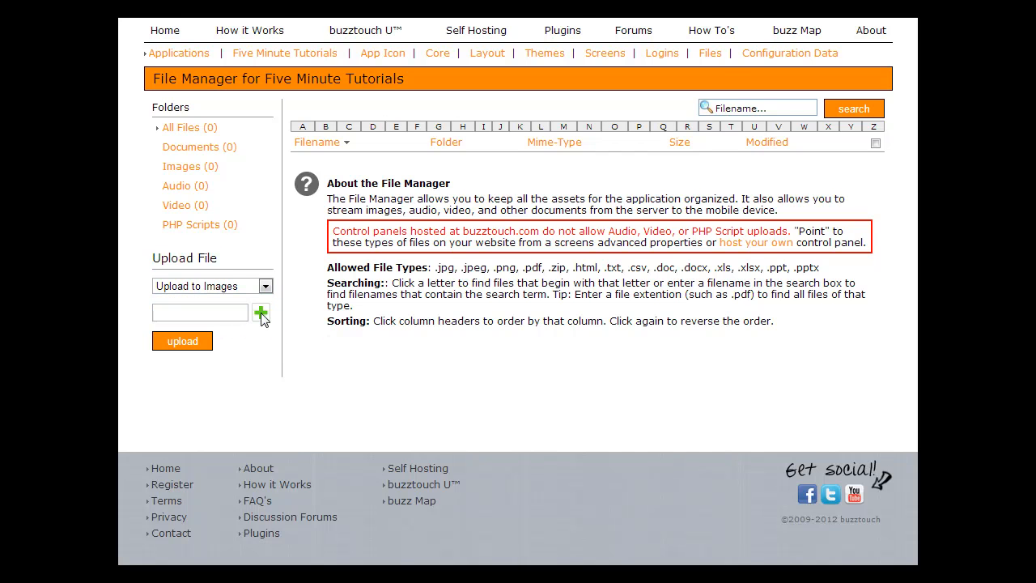
{"action": "left_click", "coordinate": [260, 313]}
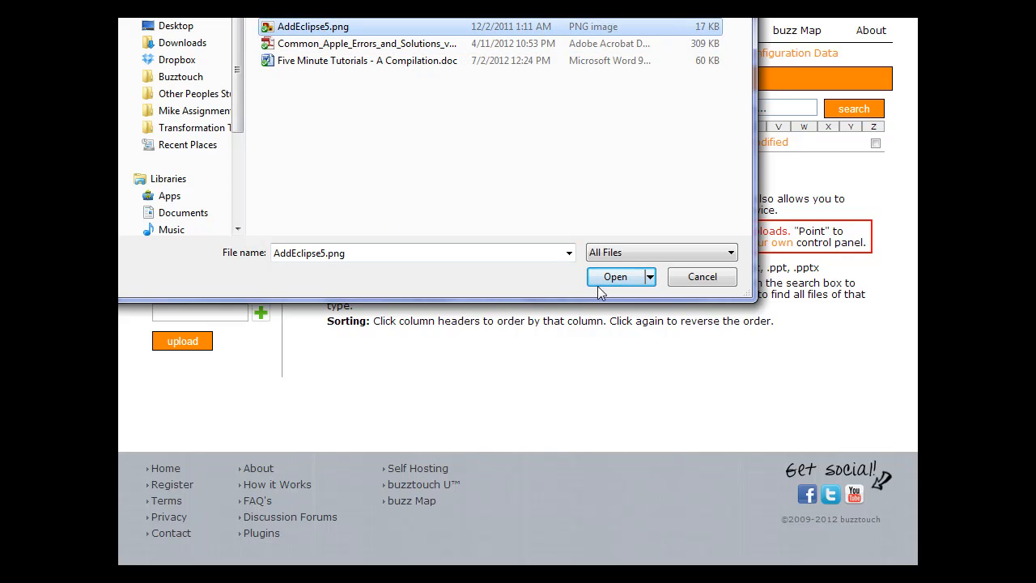
{"action": "left_click", "coordinate": [615, 276]}
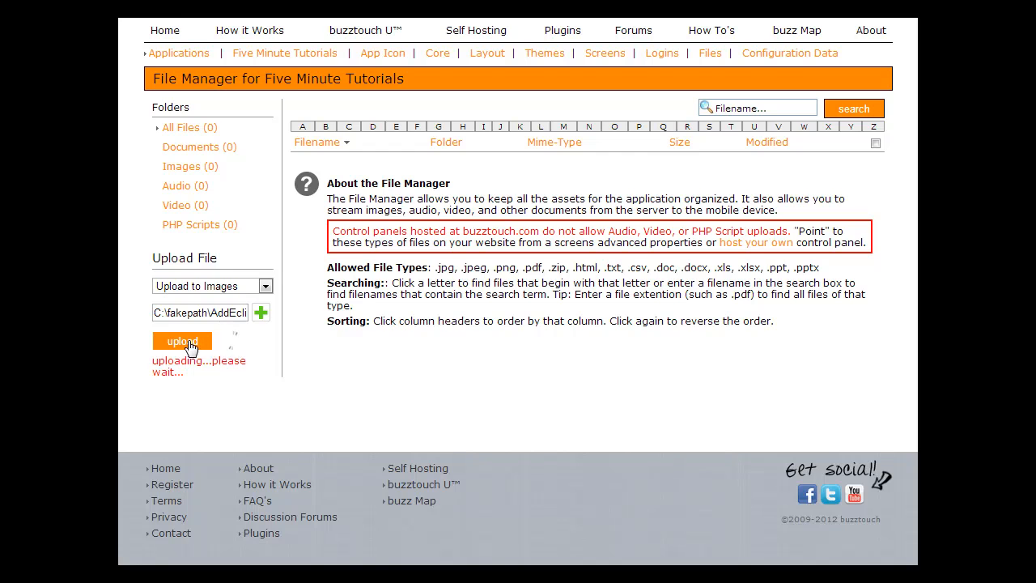
{"action": "left_click", "coordinate": [182, 340]}
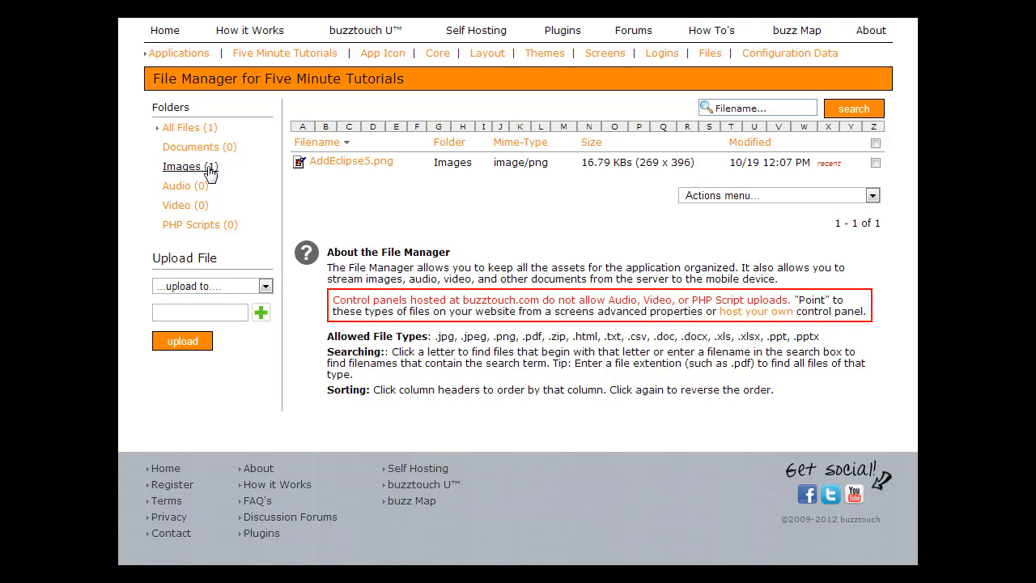
{"action": "mouse_move", "coordinate": [209, 174]}
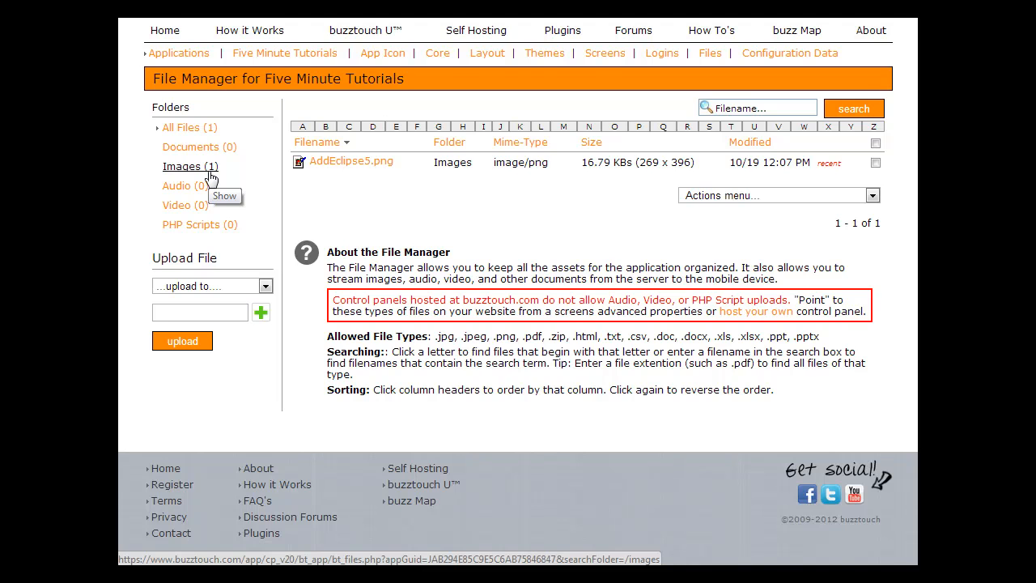
{"action": "mouse_move", "coordinate": [335, 175]}
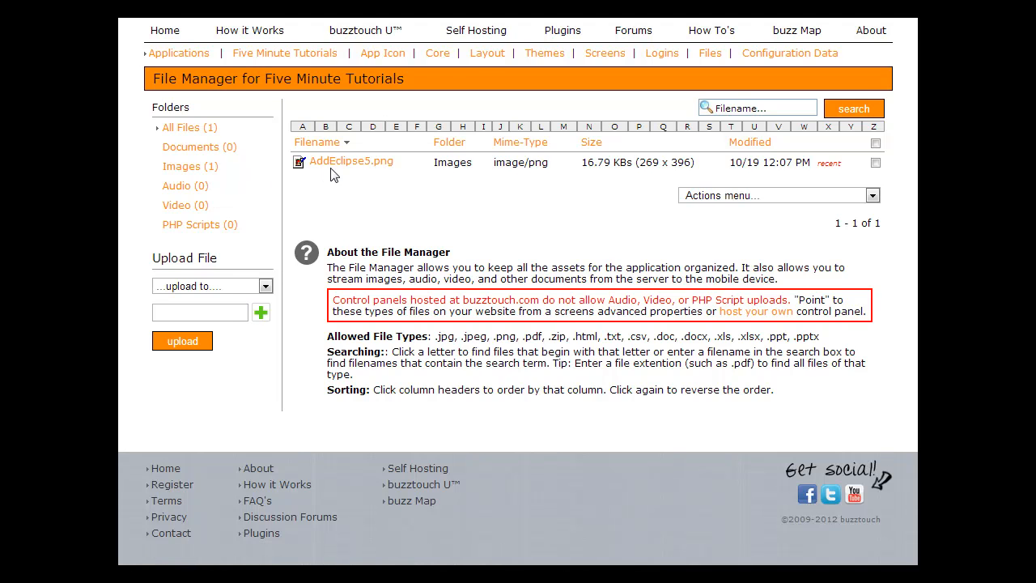
{"action": "mouse_move", "coordinate": [385, 176]}
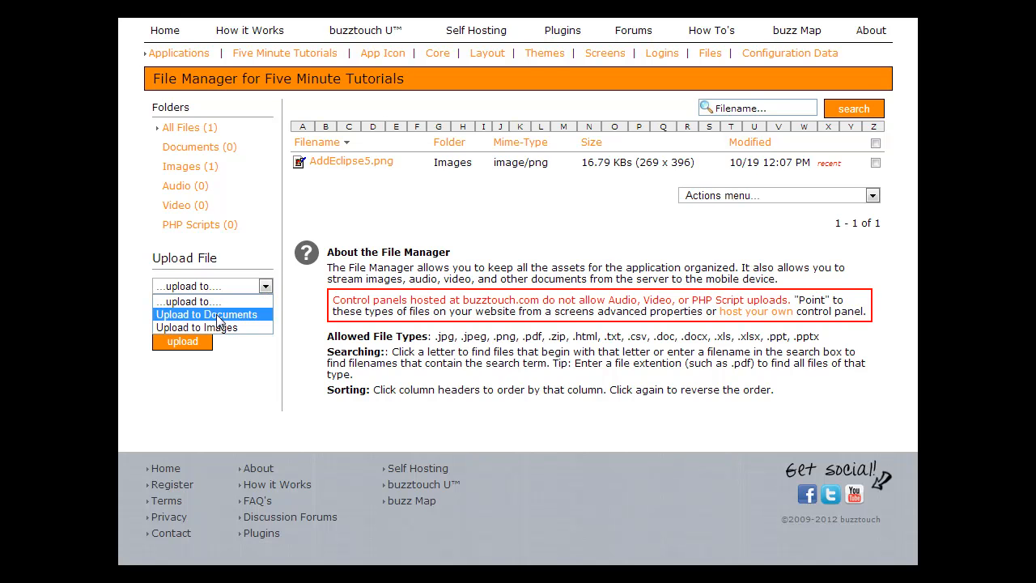
Upload Common_Apple_Errors_and_Solutions_v1.0.pdf to Documents and dismiss the success message.
{"action": "left_click", "coordinate": [206, 314]}
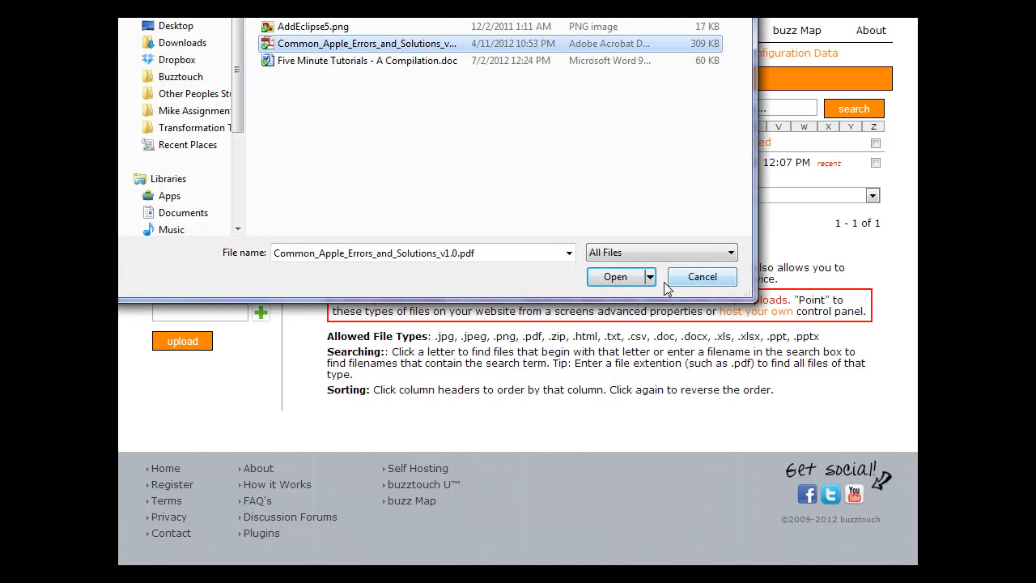
{"action": "left_click", "coordinate": [614, 277]}
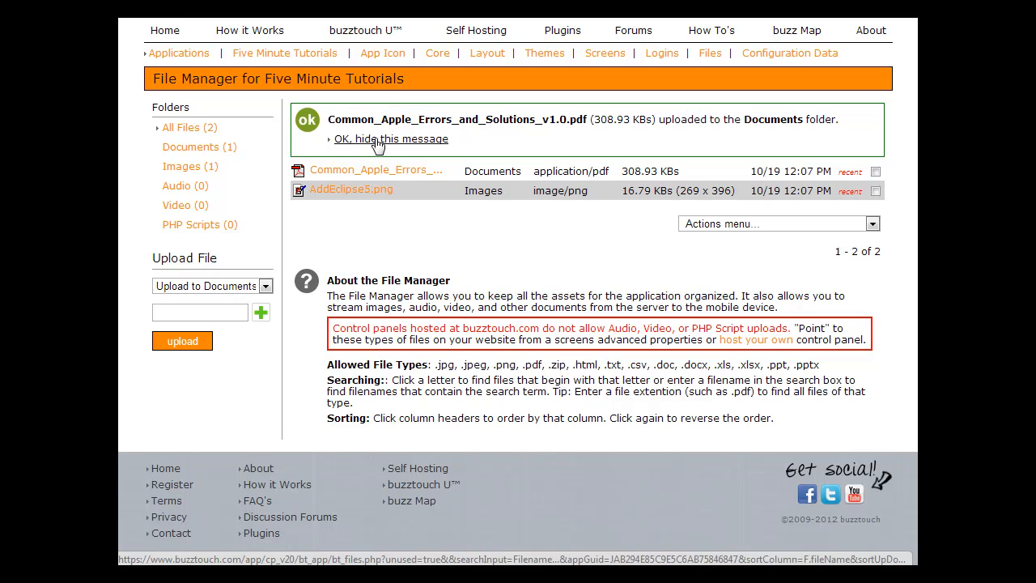
{"action": "left_click", "coordinate": [390, 138]}
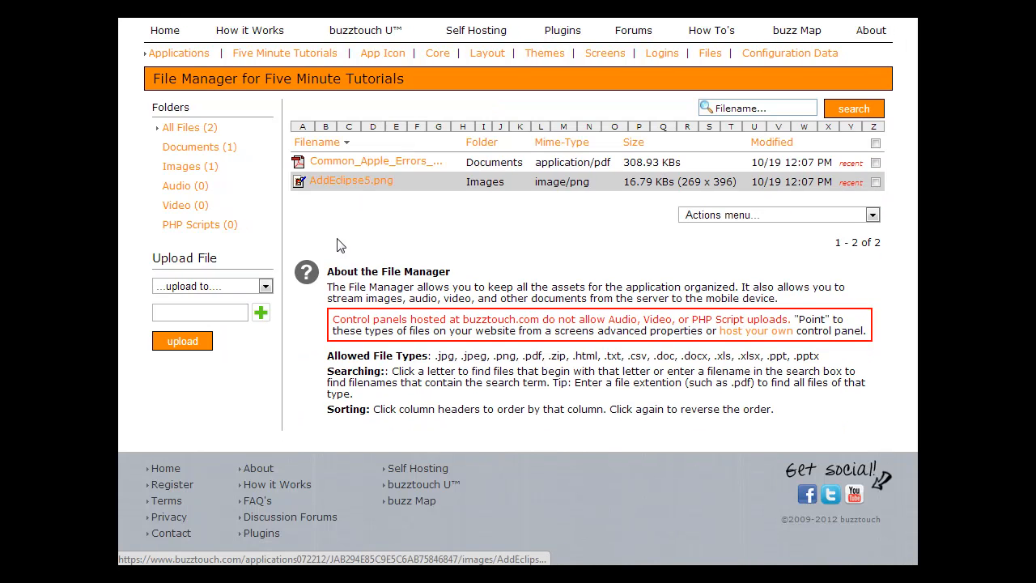
{"action": "mouse_move", "coordinate": [654, 119]}
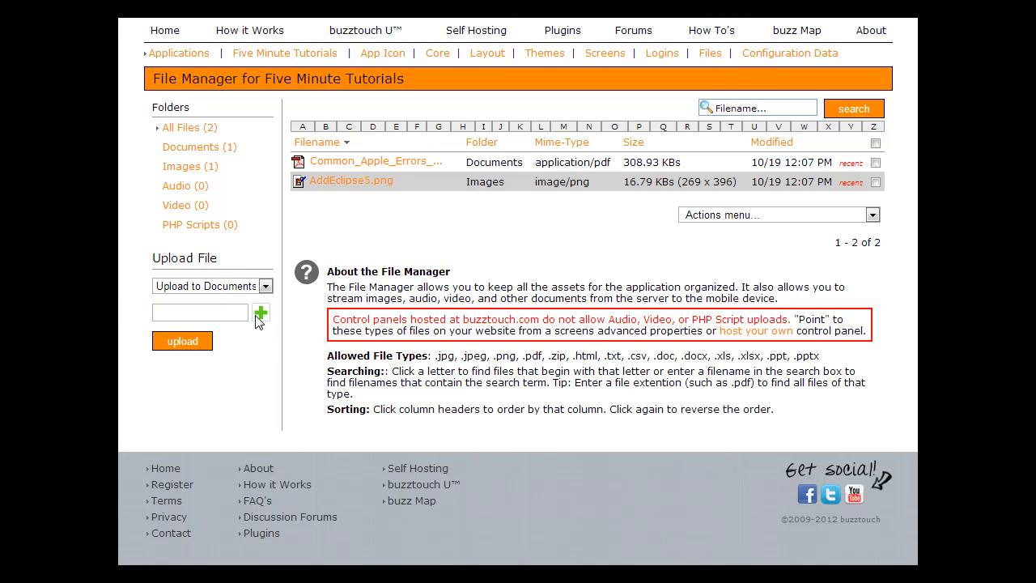
Upload 'Five Minute Tutorials - A Compilation.doc', then filter the list to the Images folder.
{"action": "left_click", "coordinate": [261, 312]}
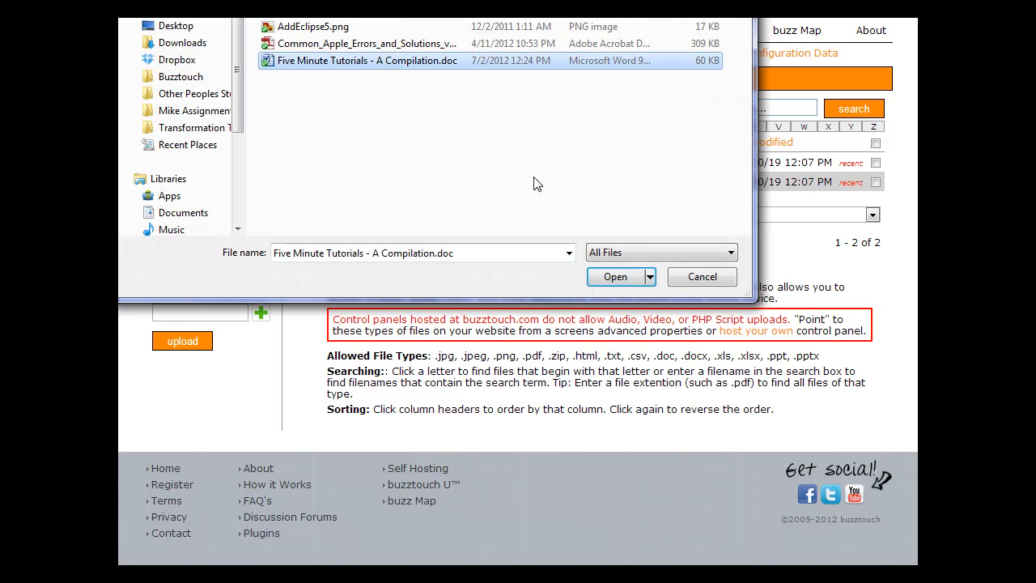
{"action": "left_click", "coordinate": [614, 276]}
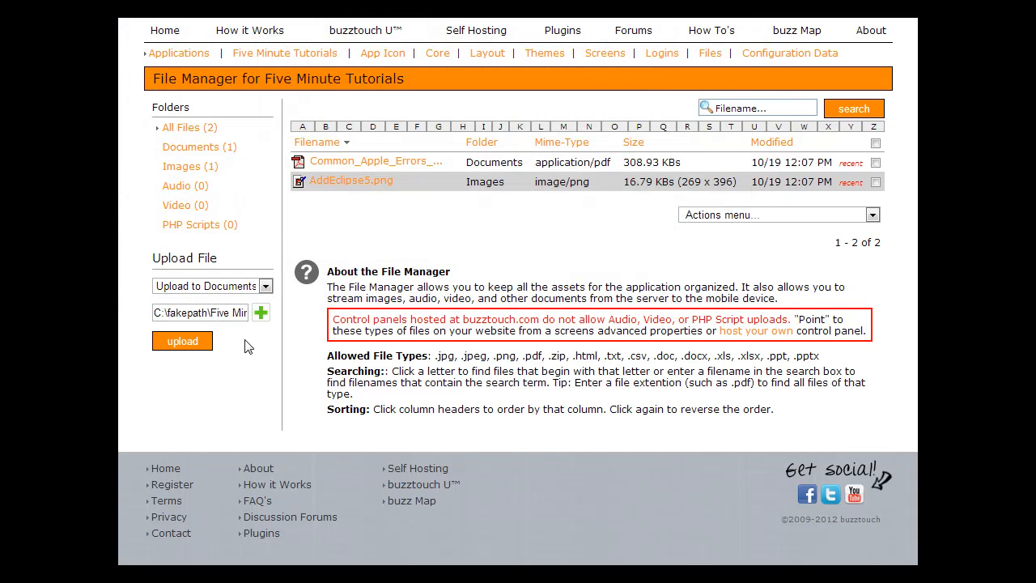
{"action": "left_click", "coordinate": [182, 341]}
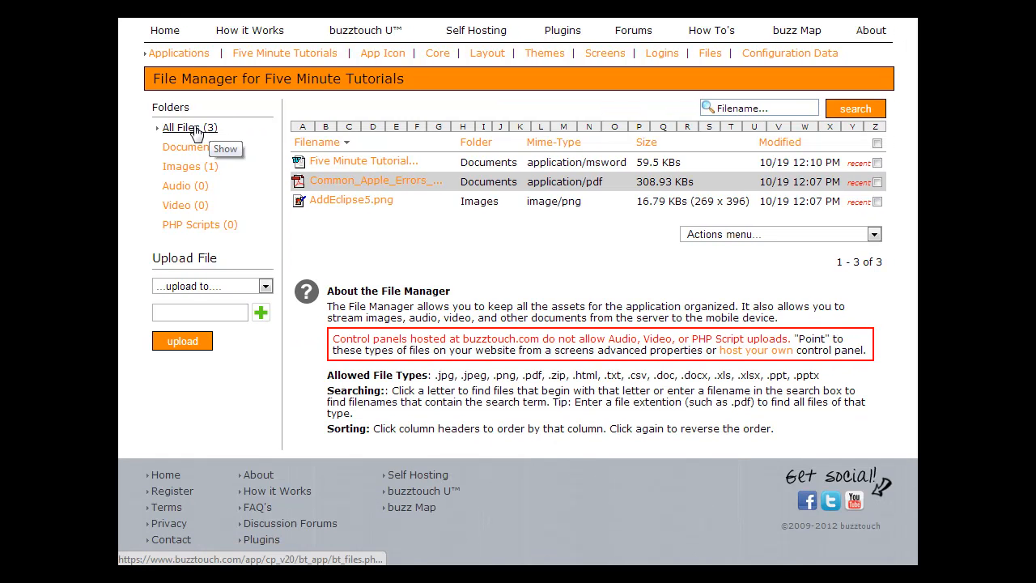
{"action": "mouse_move", "coordinate": [352, 200]}
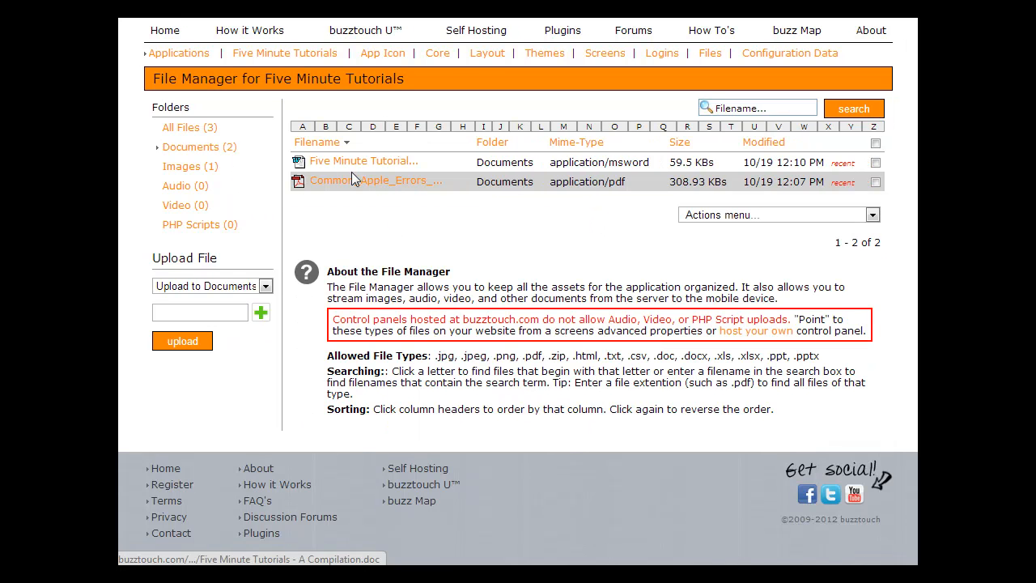
{"action": "mouse_move", "coordinate": [611, 172]}
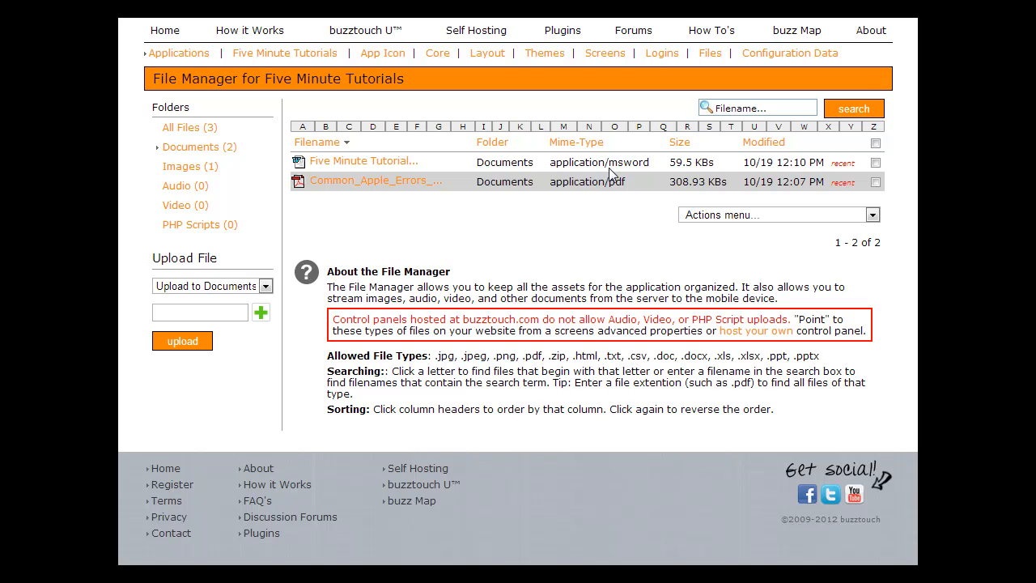
{"action": "mouse_move", "coordinate": [209, 178]}
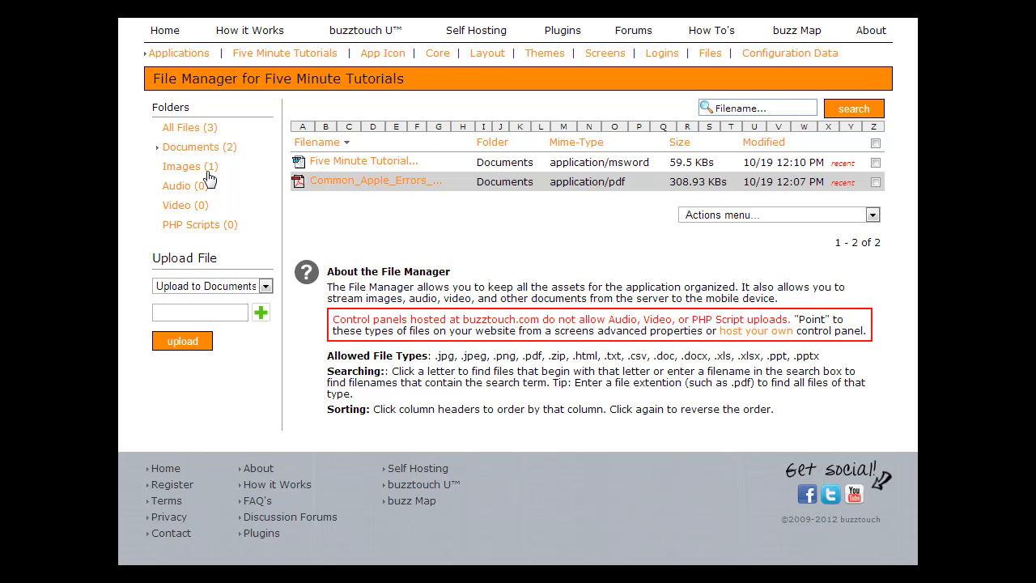
{"action": "left_click", "coordinate": [184, 166]}
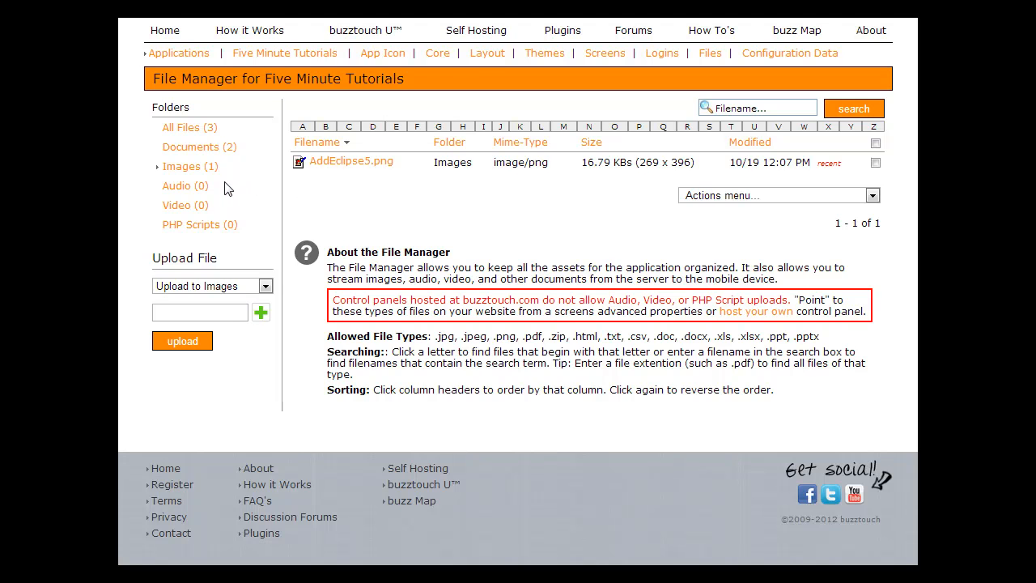
{"action": "mouse_move", "coordinate": [254, 226]}
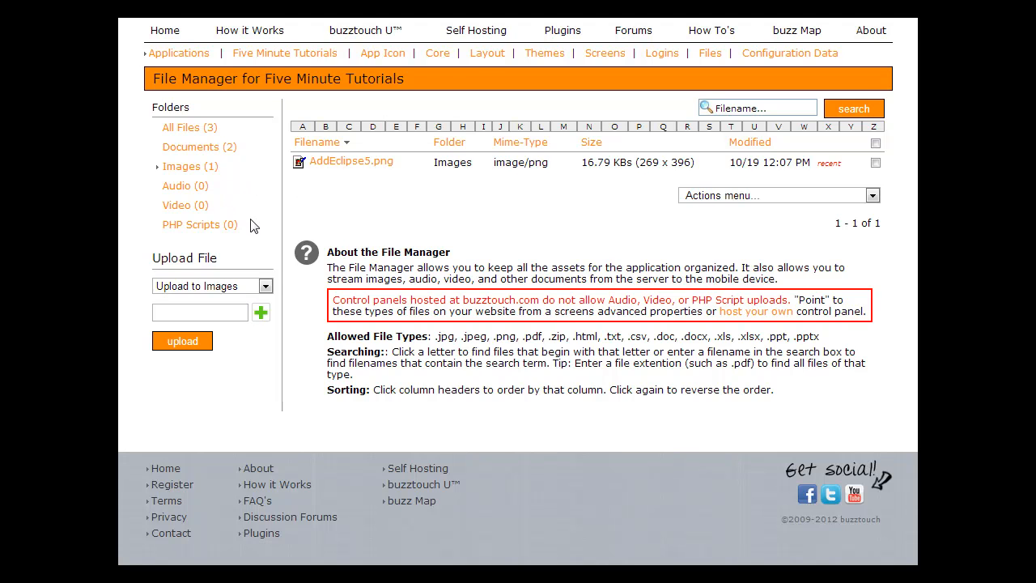
{"action": "mouse_move", "coordinate": [253, 226]}
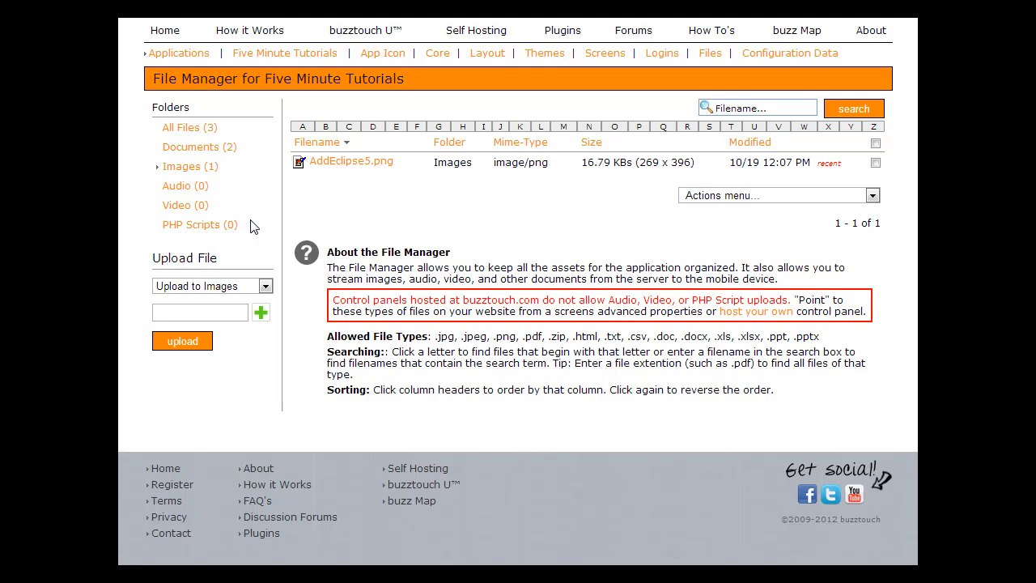
{"action": "mouse_move", "coordinate": [214, 143]}
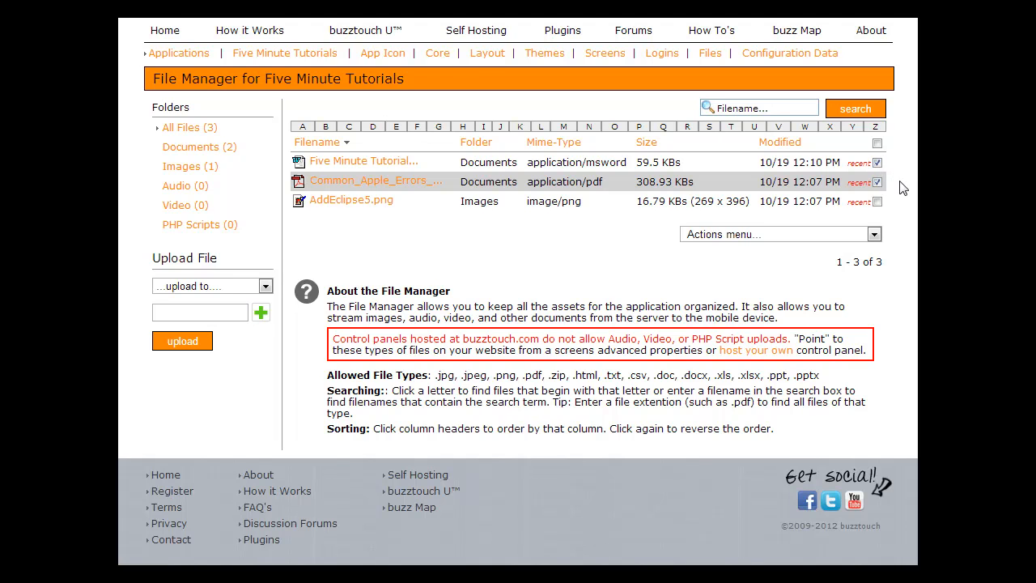
{"action": "mouse_move", "coordinate": [898, 185]}
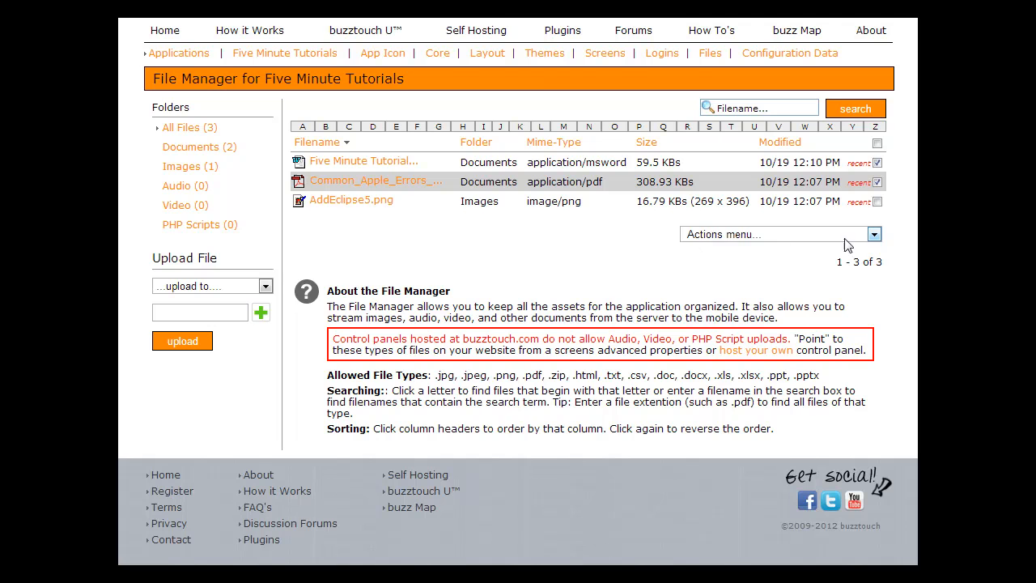
Open the Actions menu for the ticked .doc and .pdf files, then close it unused.
{"action": "left_click", "coordinate": [873, 234]}
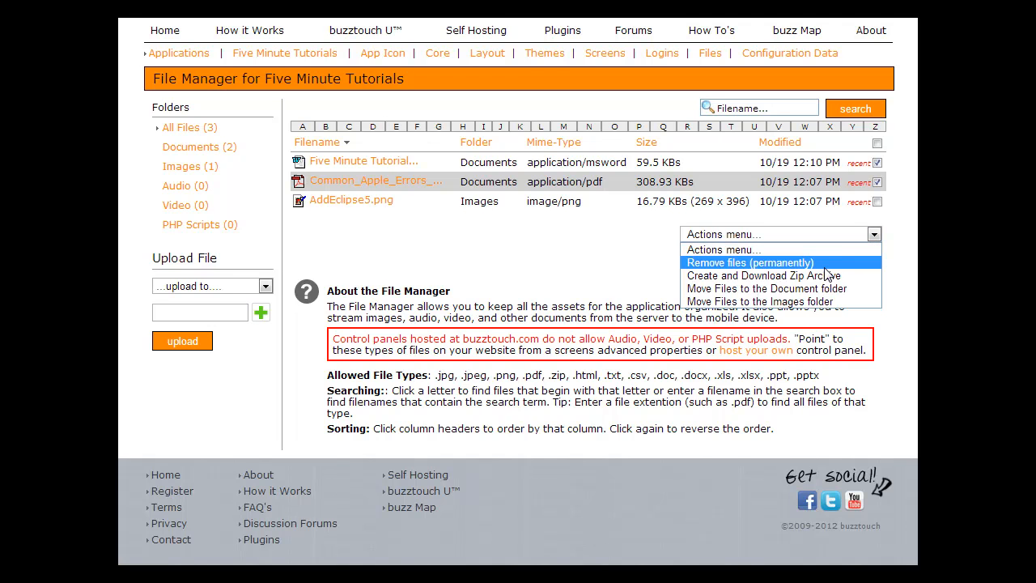
{"action": "mouse_move", "coordinate": [858, 266]}
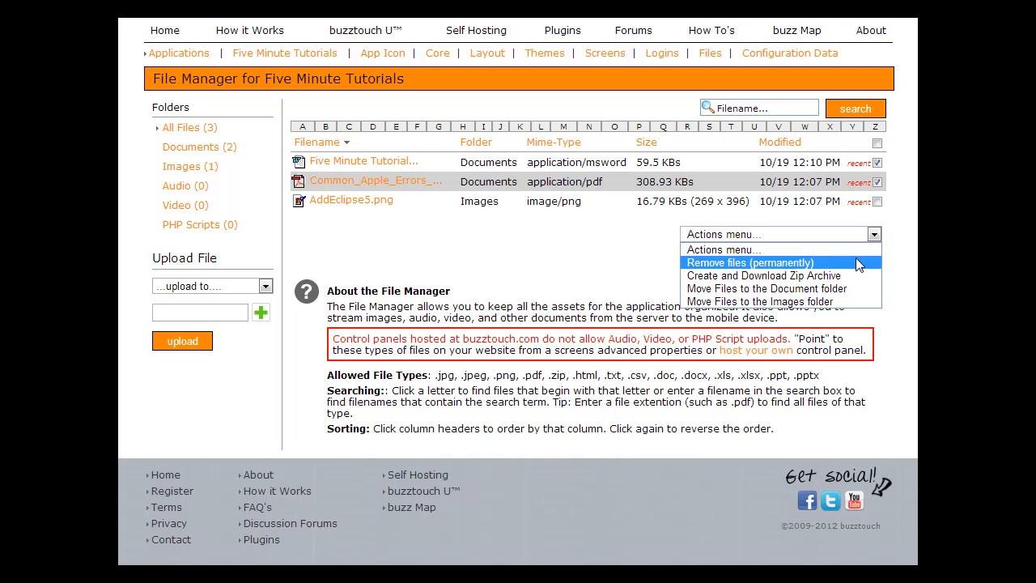
{"action": "mouse_move", "coordinate": [868, 264]}
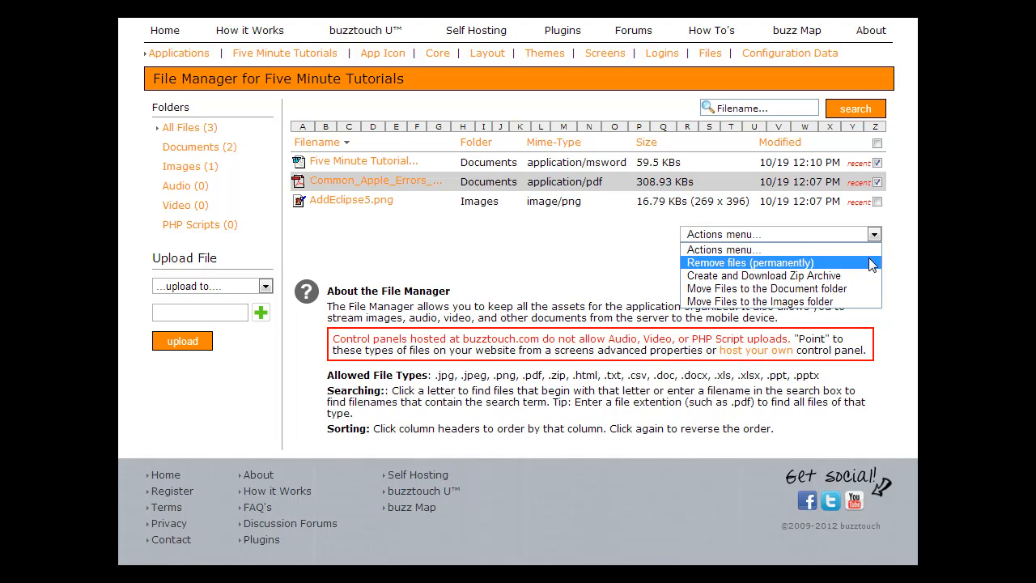
{"action": "mouse_move", "coordinate": [858, 276]}
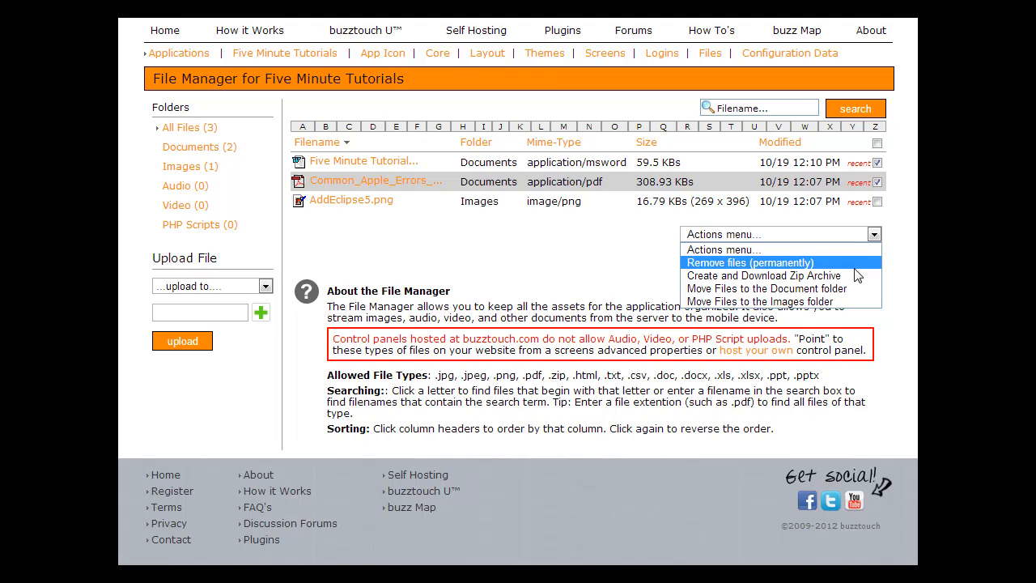
{"action": "mouse_move", "coordinate": [761, 275]}
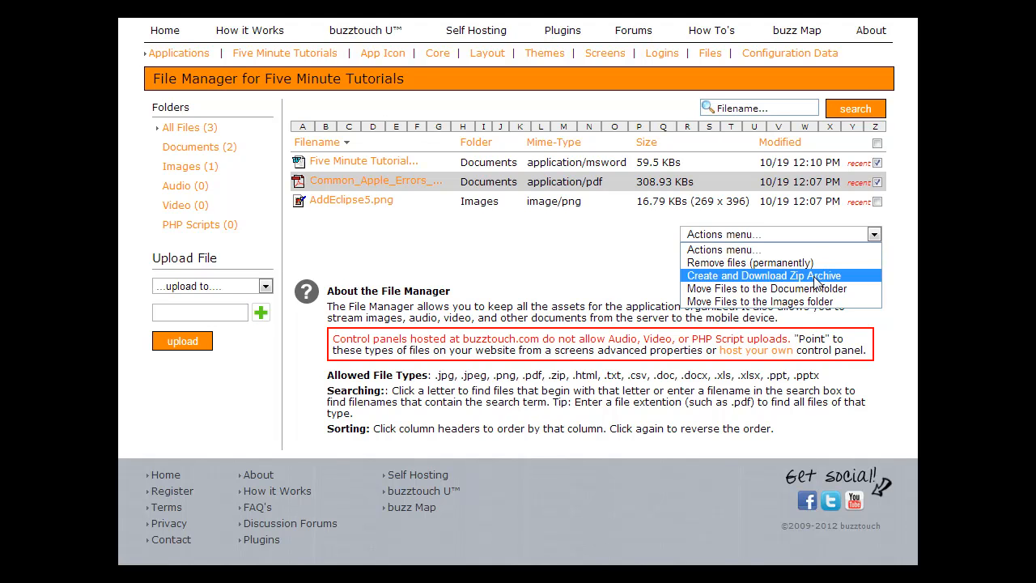
{"action": "mouse_move", "coordinate": [817, 283]}
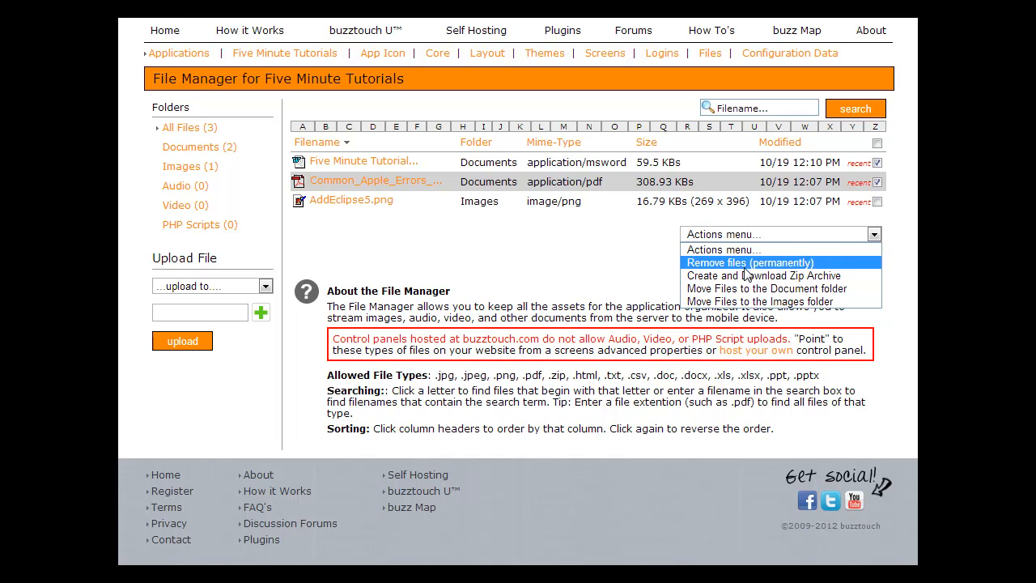
{"action": "left_click", "coordinate": [749, 262]}
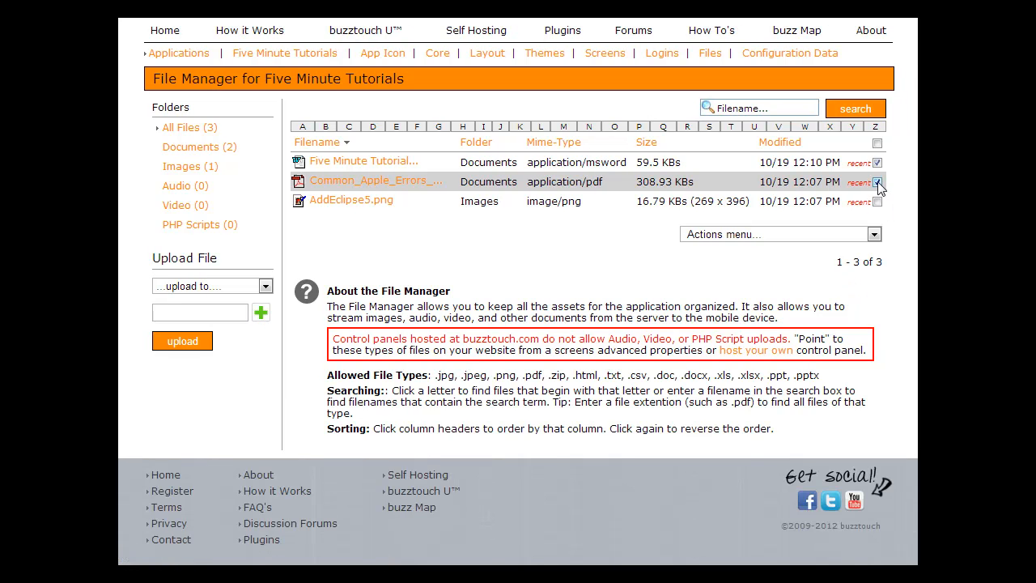
Untick the PDF and permanently delete the compilation Word document.
{"action": "left_click", "coordinate": [874, 181]}
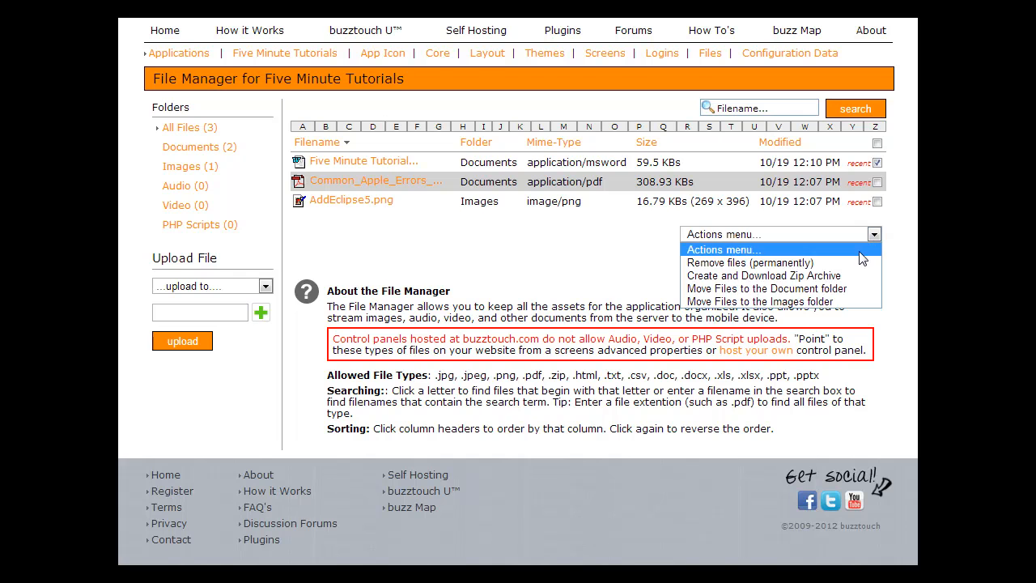
{"action": "left_click", "coordinate": [750, 263]}
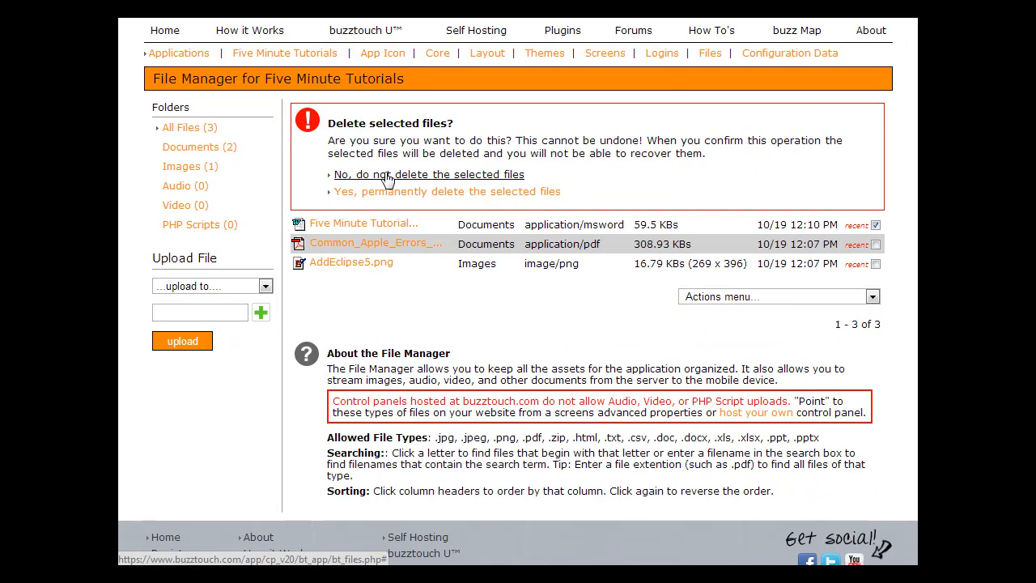
{"action": "mouse_move", "coordinate": [391, 205]}
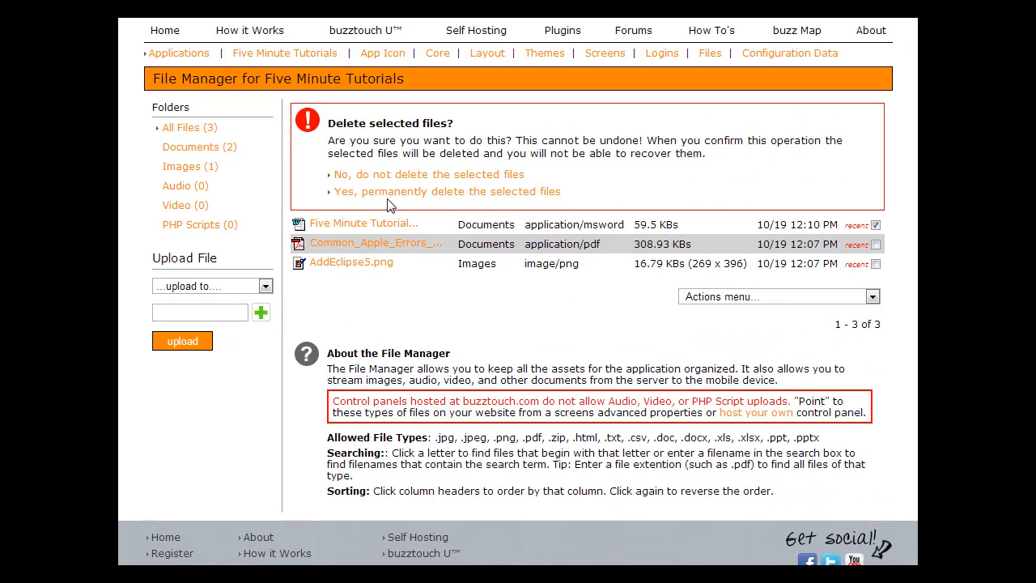
{"action": "left_click", "coordinate": [446, 191]}
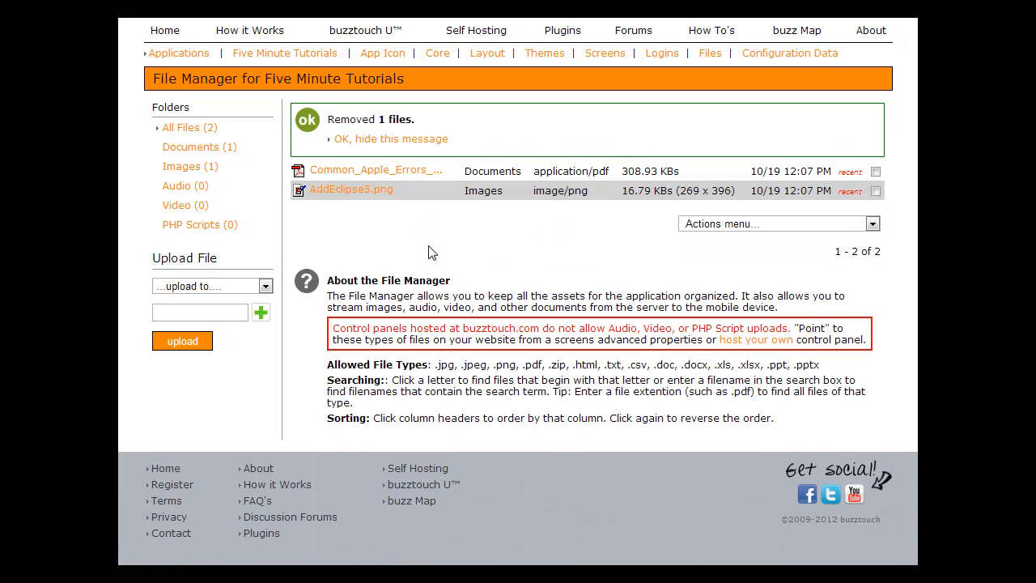
{"action": "mouse_move", "coordinate": [427, 149]}
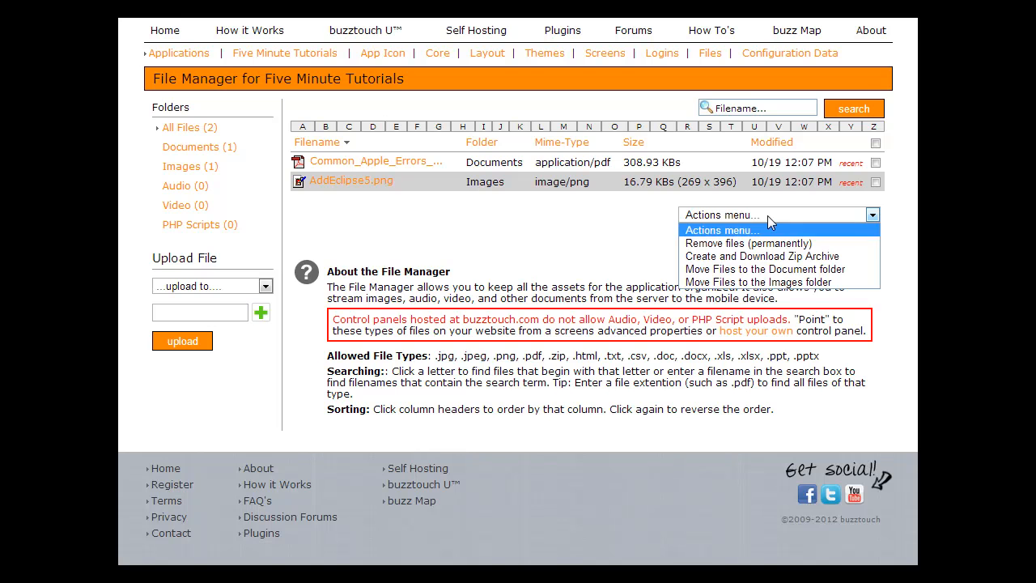
{"action": "mouse_move", "coordinate": [834, 244]}
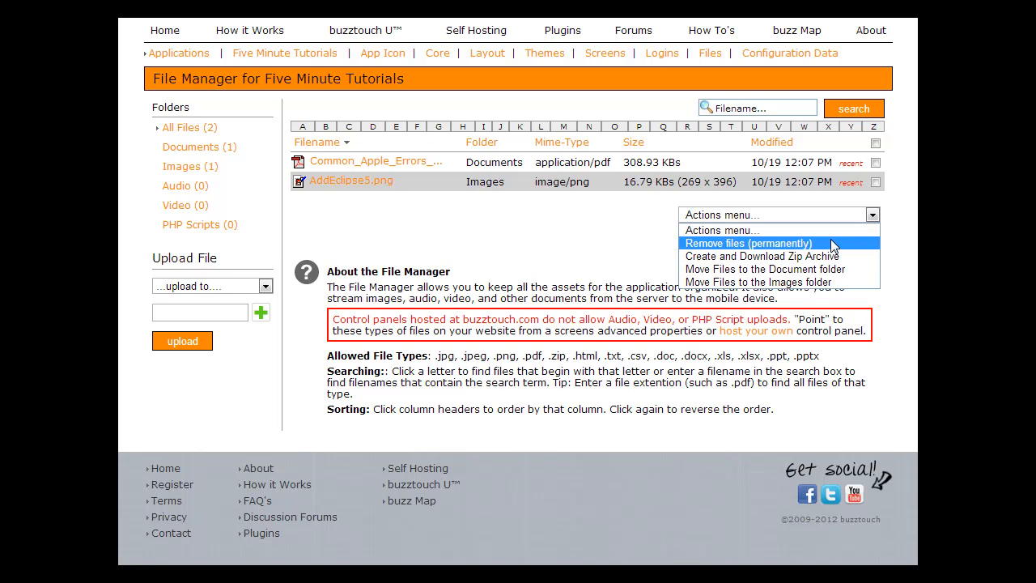
{"action": "mouse_move", "coordinate": [822, 256]}
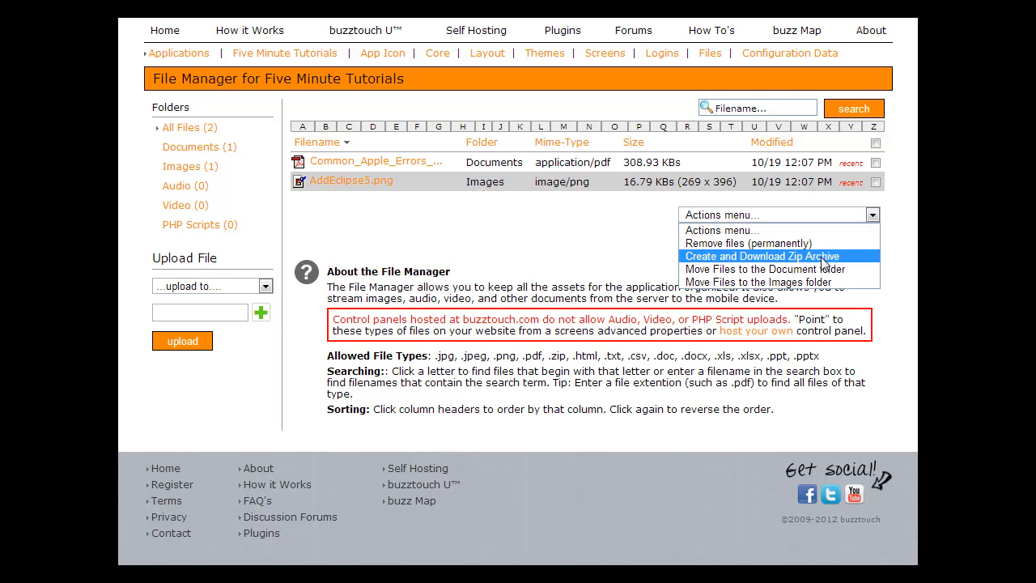
Zip both remaining files and save archive-10-19-12 into the local File Manager folder.
{"action": "left_click", "coordinate": [875, 142]}
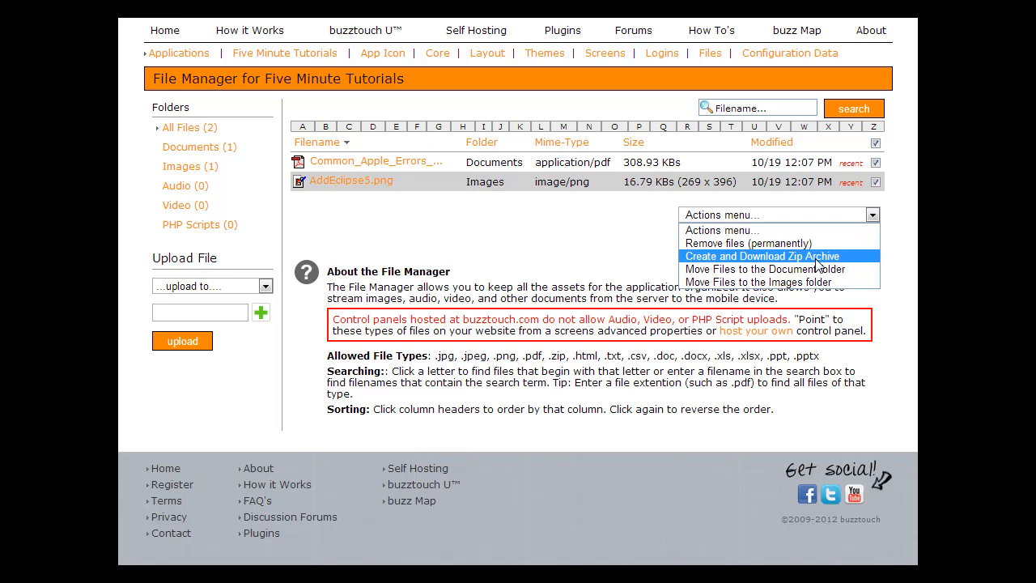
{"action": "left_click", "coordinate": [759, 255]}
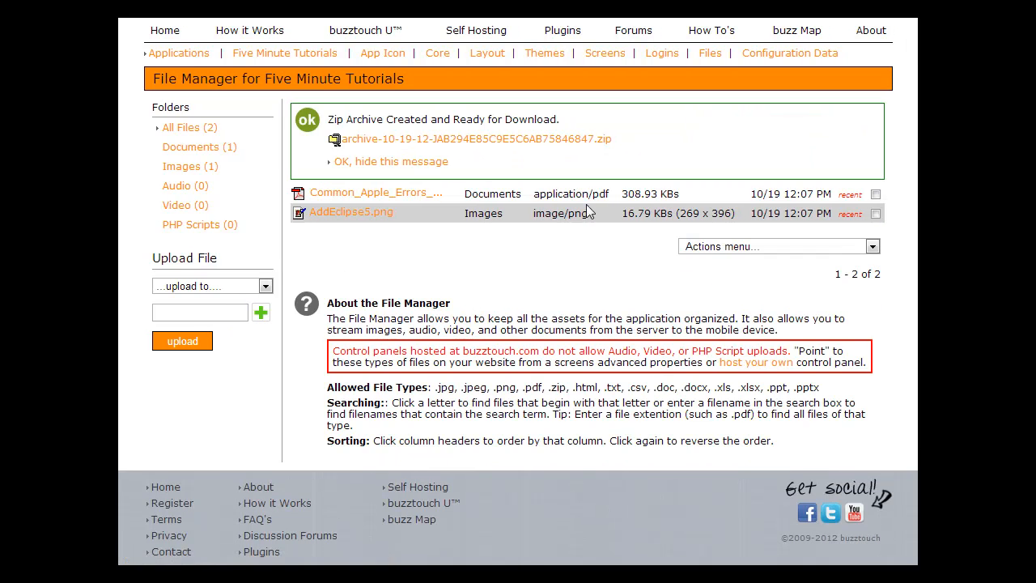
{"action": "mouse_move", "coordinate": [441, 139]}
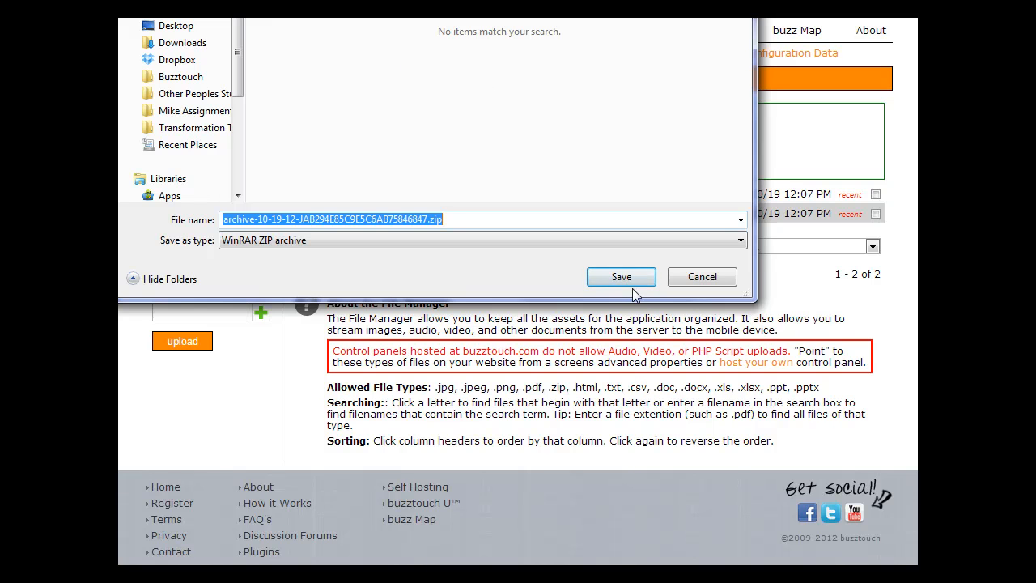
{"action": "left_click", "coordinate": [621, 276]}
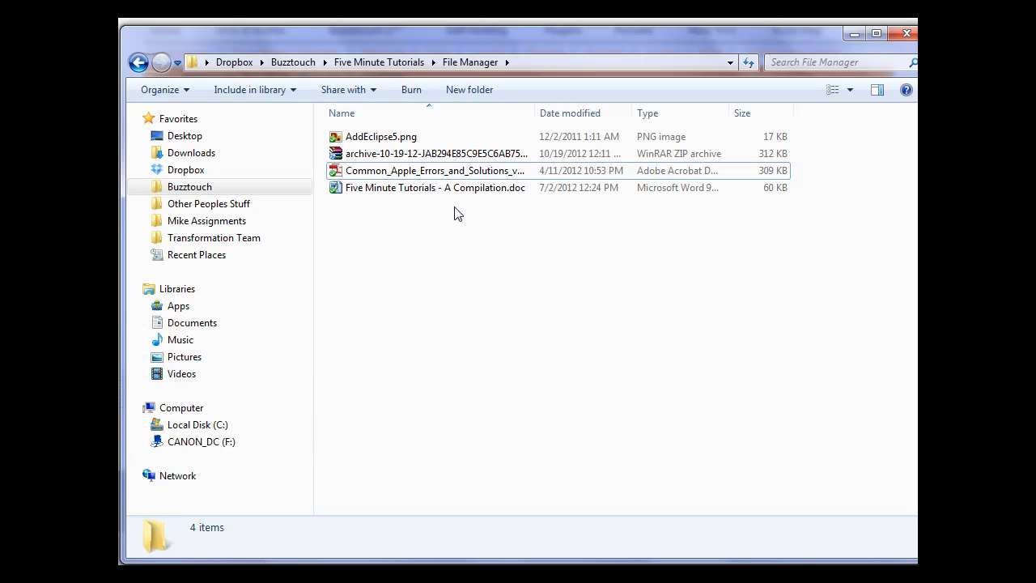
Extract the zip in place and browse its documents and images folders.
{"action": "right_click", "coordinate": [434, 154]}
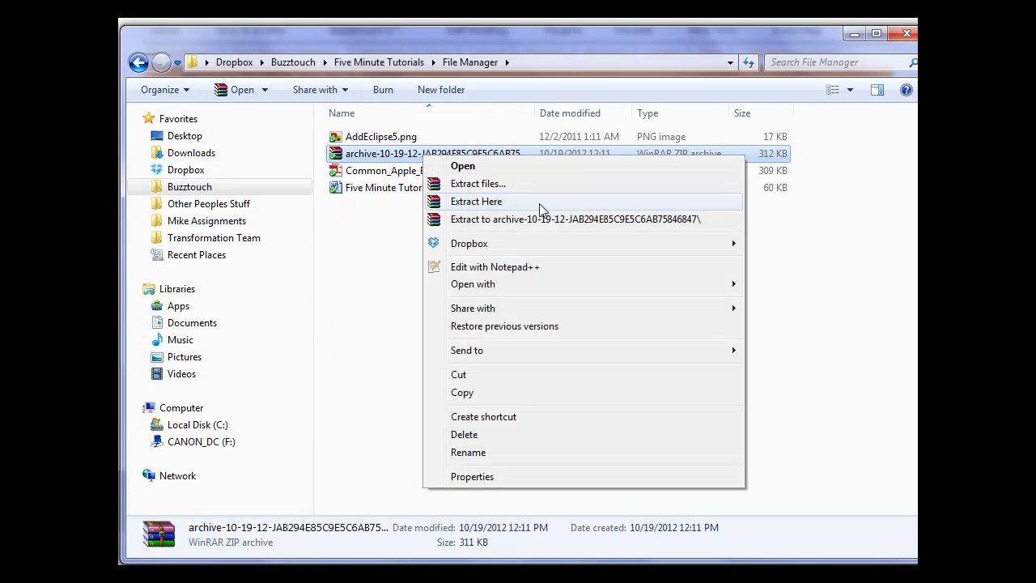
{"action": "left_click", "coordinate": [476, 201]}
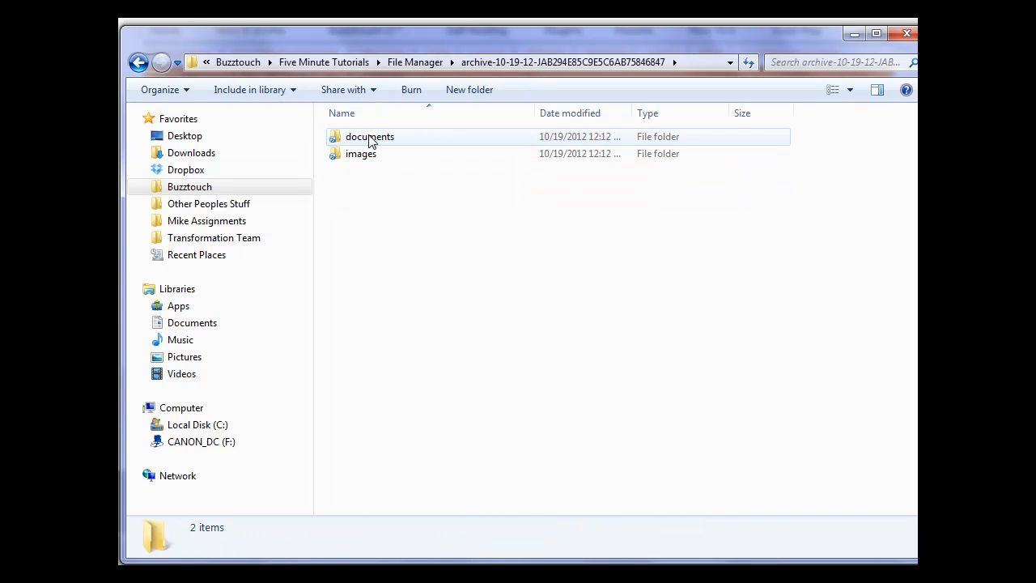
{"action": "double_click", "coordinate": [370, 136]}
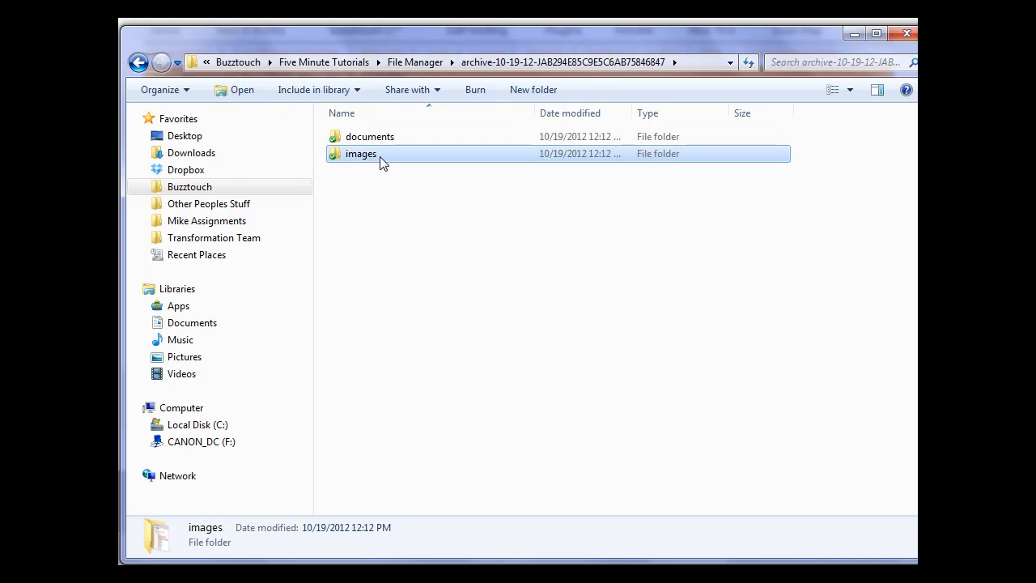
{"action": "left_click", "coordinate": [413, 192]}
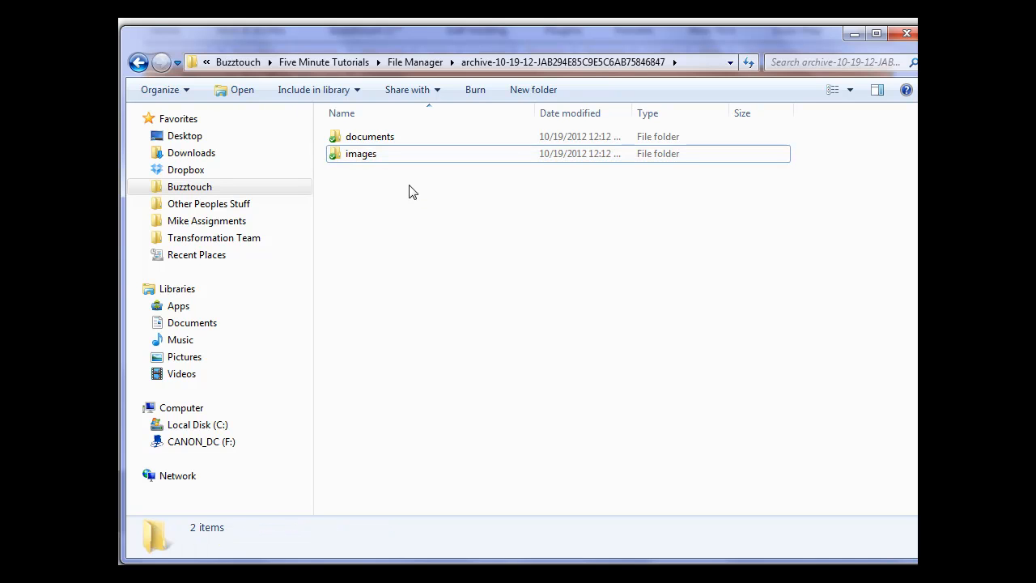
{"action": "double_click", "coordinate": [361, 153]}
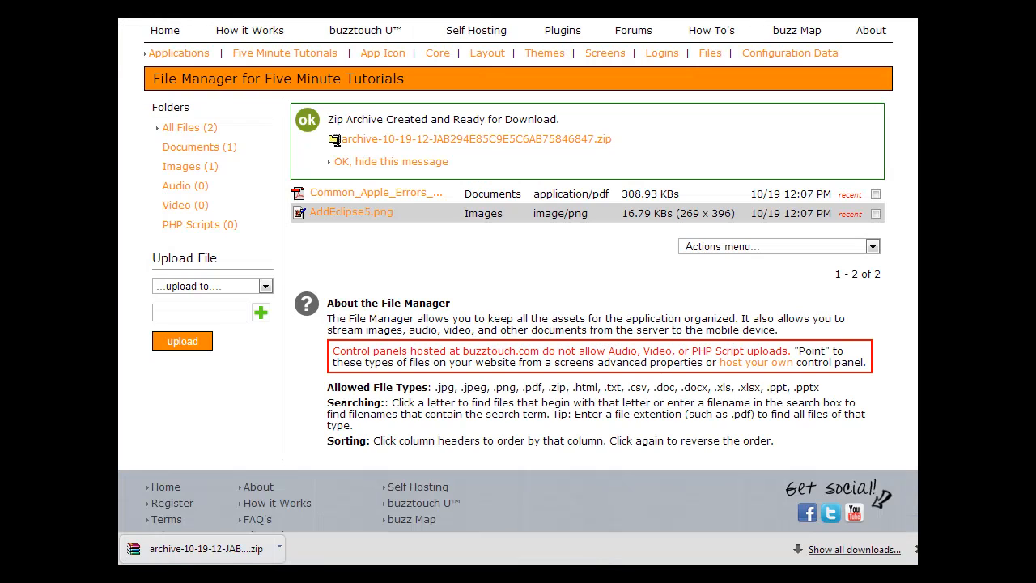
{"action": "mouse_move", "coordinate": [409, 277]}
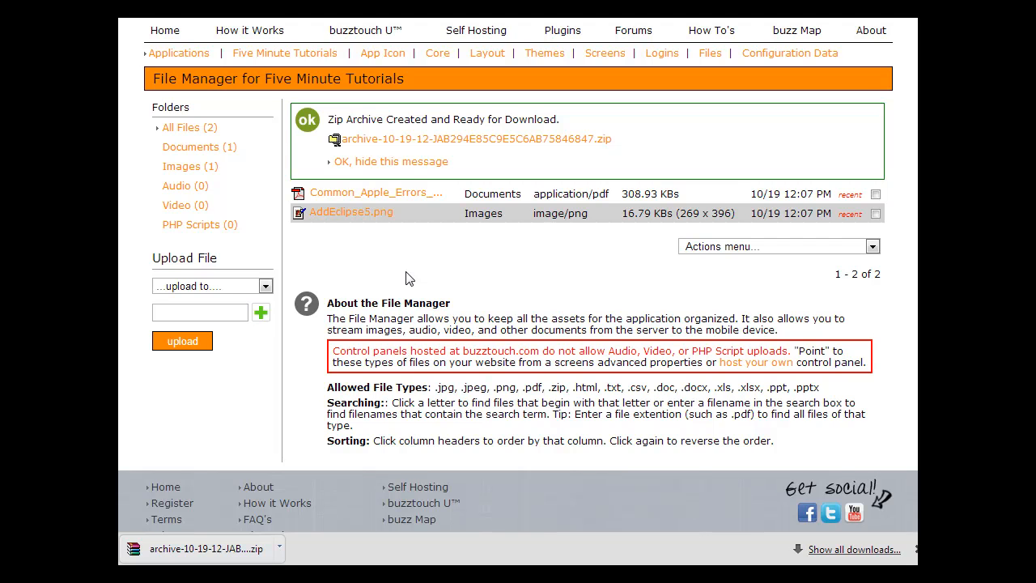
{"action": "mouse_move", "coordinate": [564, 334]}
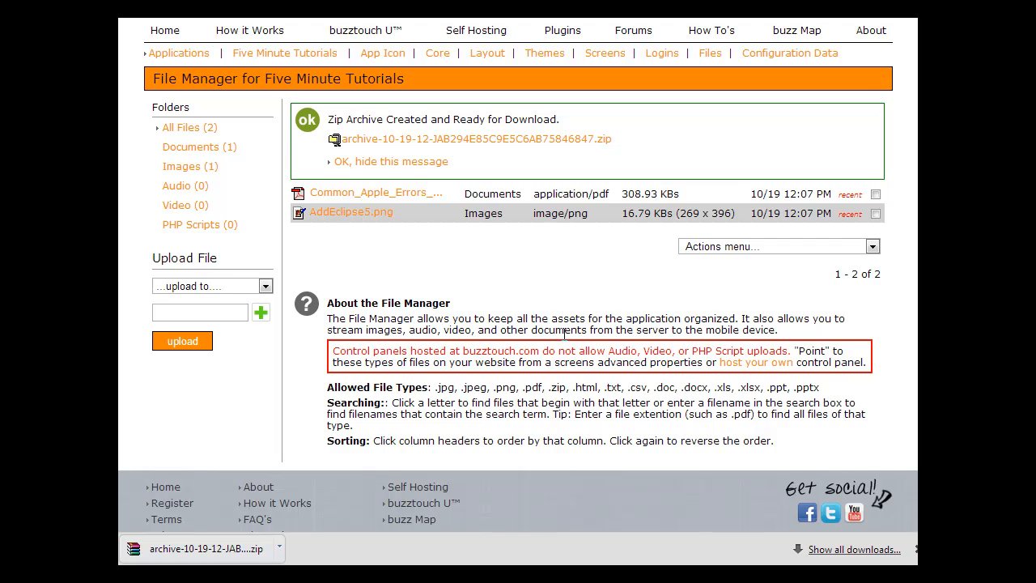
{"action": "mouse_move", "coordinate": [563, 333]}
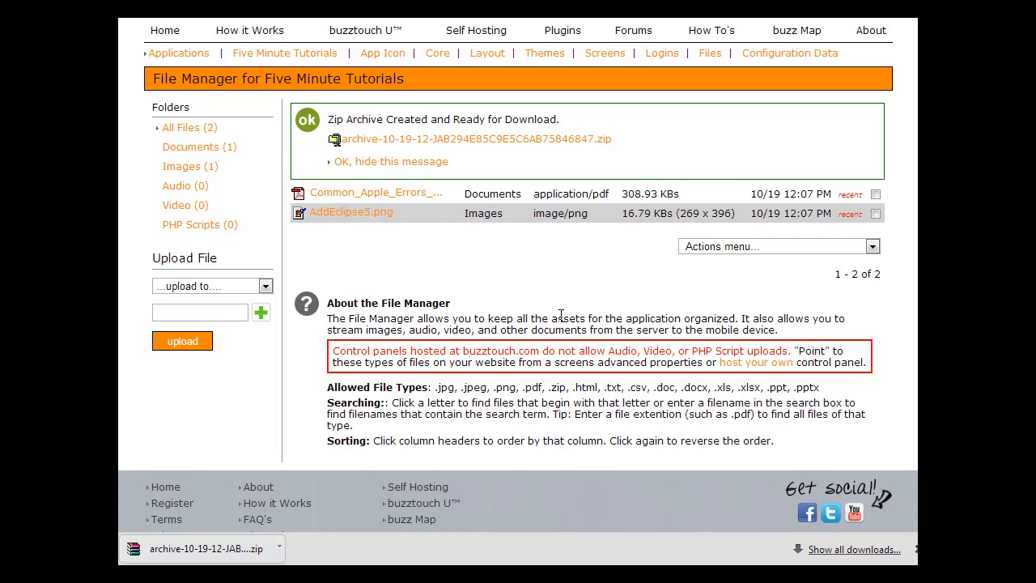
{"action": "mouse_move", "coordinate": [407, 301]}
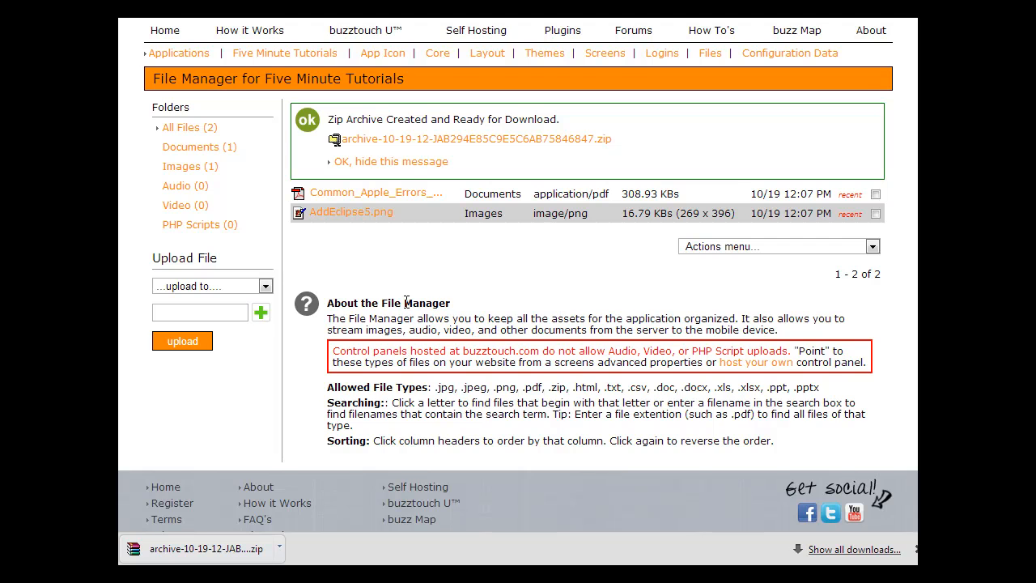
{"action": "mouse_move", "coordinate": [411, 297]}
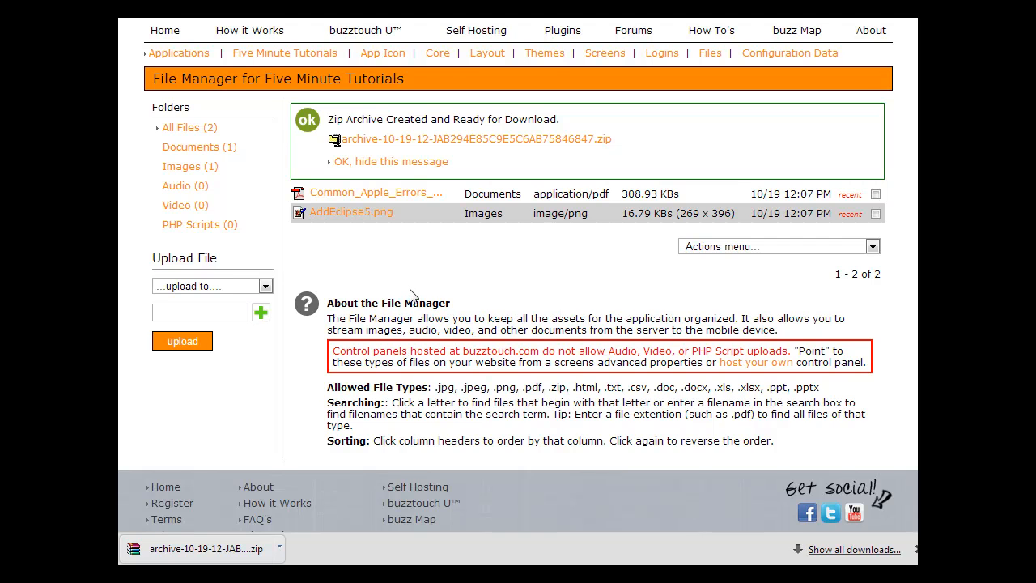
{"action": "mouse_move", "coordinate": [383, 232]}
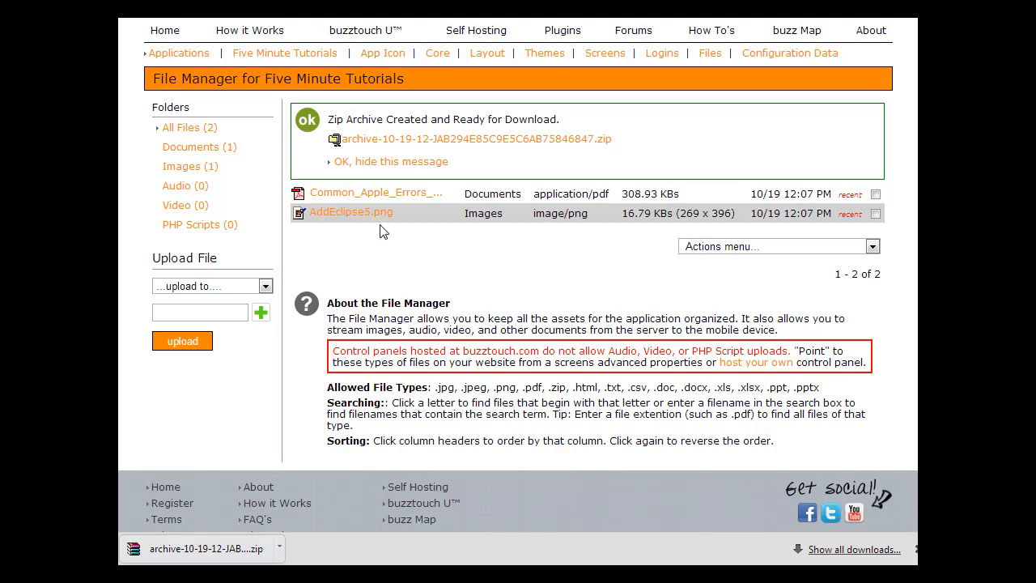
{"action": "mouse_move", "coordinate": [350, 212]}
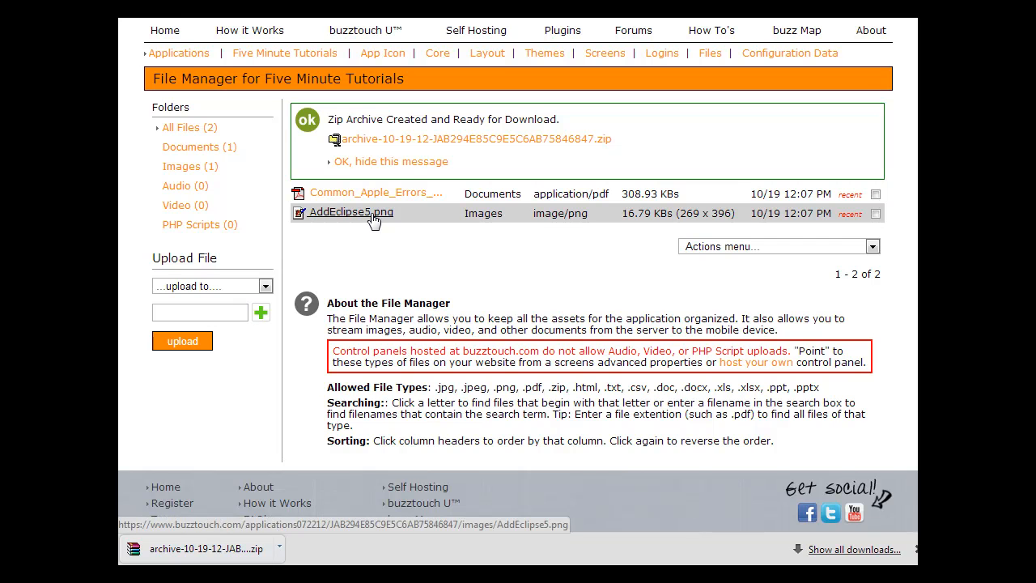
Copy the link address of AddEclipse5.png.
{"action": "right_click", "coordinate": [350, 212]}
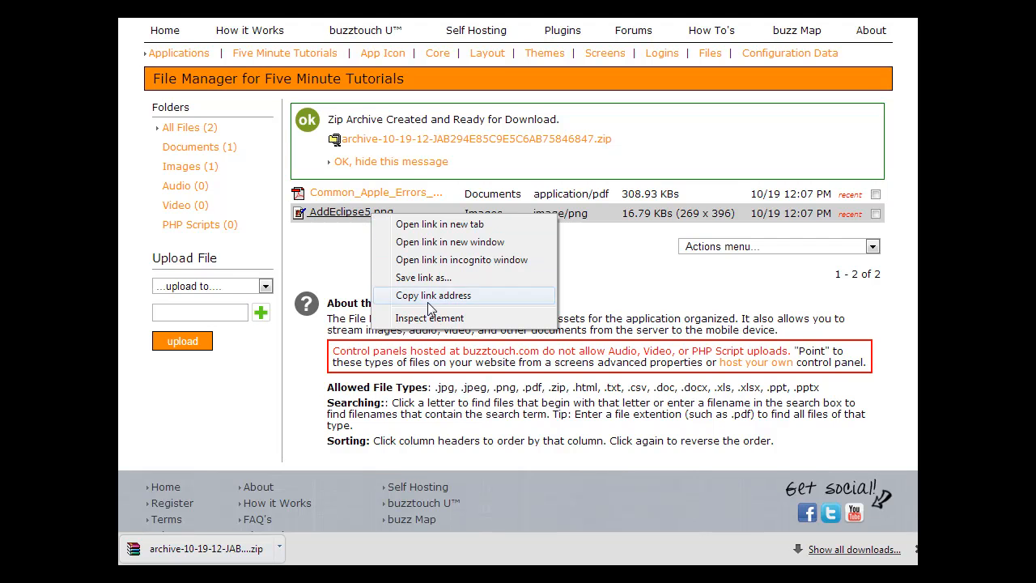
{"action": "left_click", "coordinate": [433, 295]}
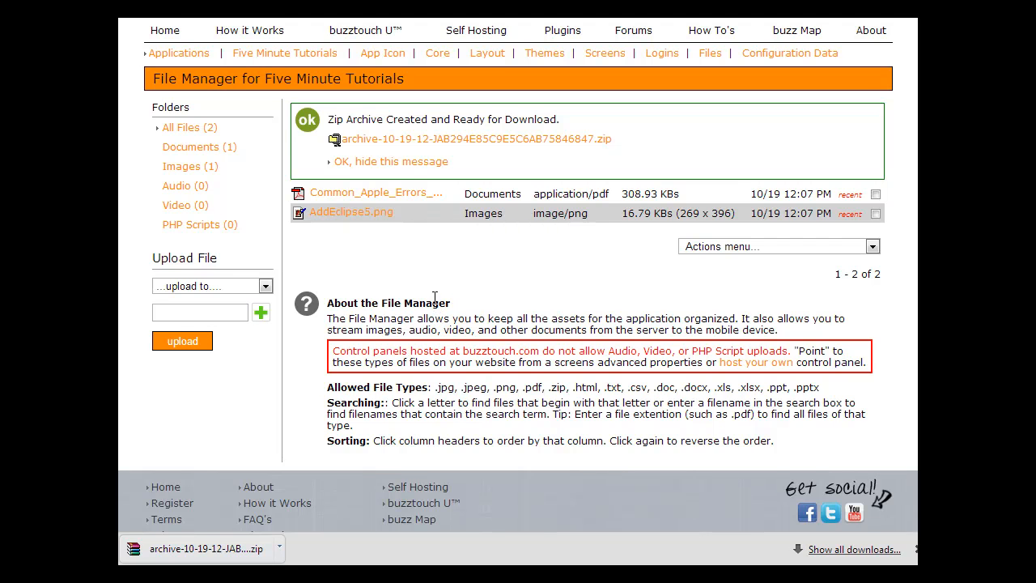
{"action": "mouse_move", "coordinate": [439, 285]}
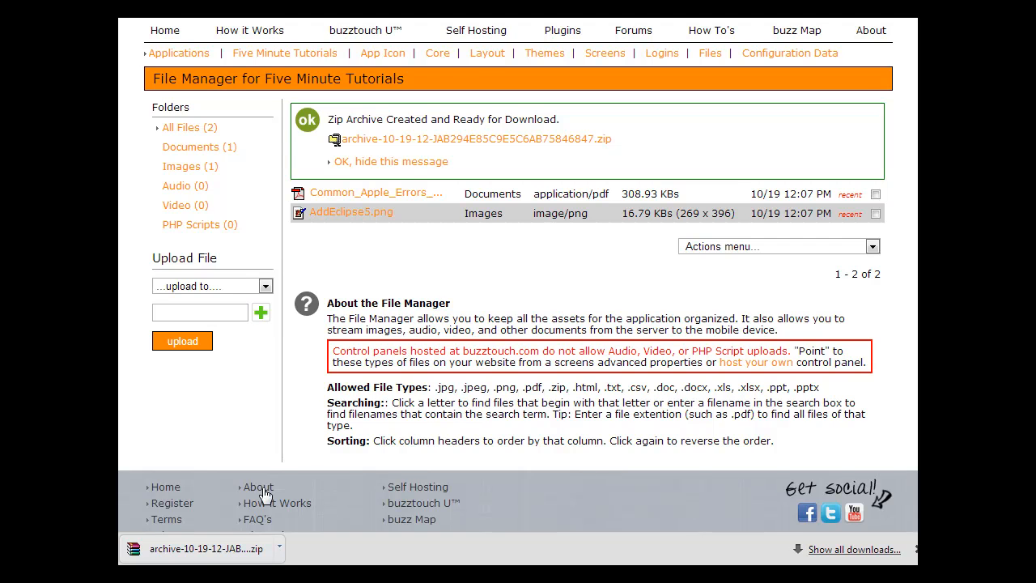
{"action": "mouse_move", "coordinate": [227, 491]}
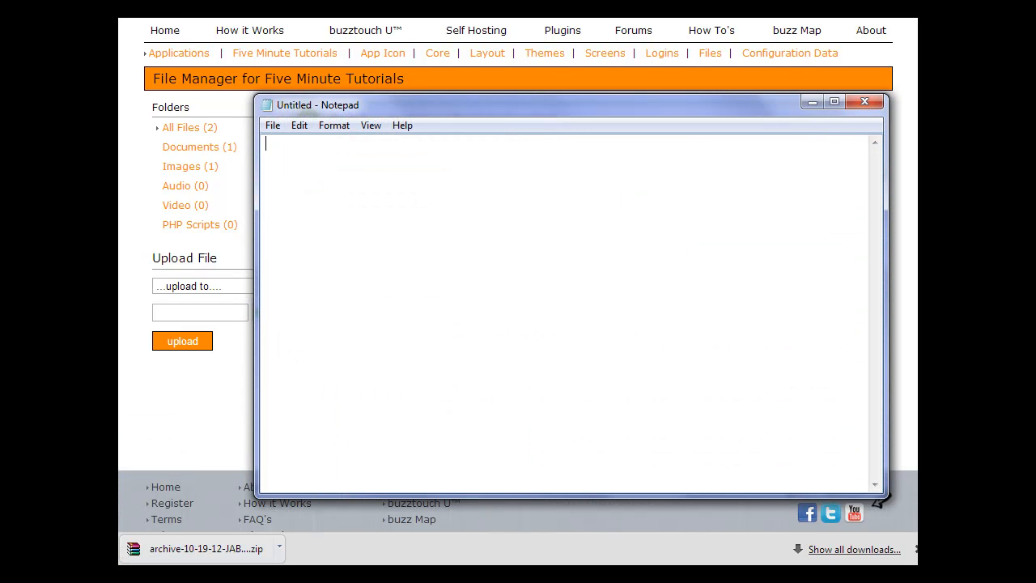
Paste the AddEclipse5.png web address into a blank Notepad document.
{"action": "type", "text": "https://www.buzztouch.com/applications072212/JAB294E85C9E5C6AB75846847/images/AddEclipse5.png"}
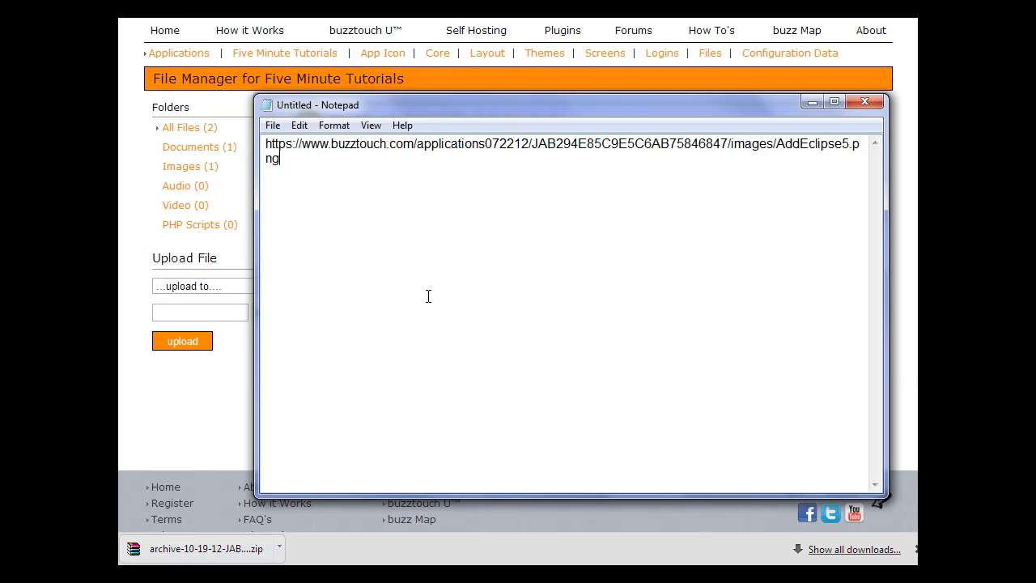
{"action": "mouse_move", "coordinate": [331, 179]}
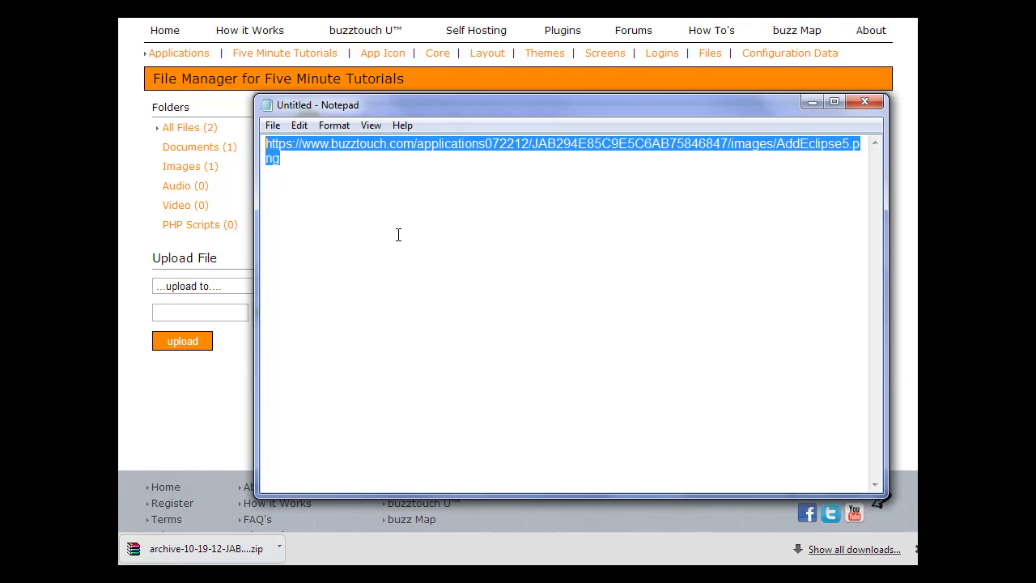
{"action": "mouse_move", "coordinate": [397, 189]}
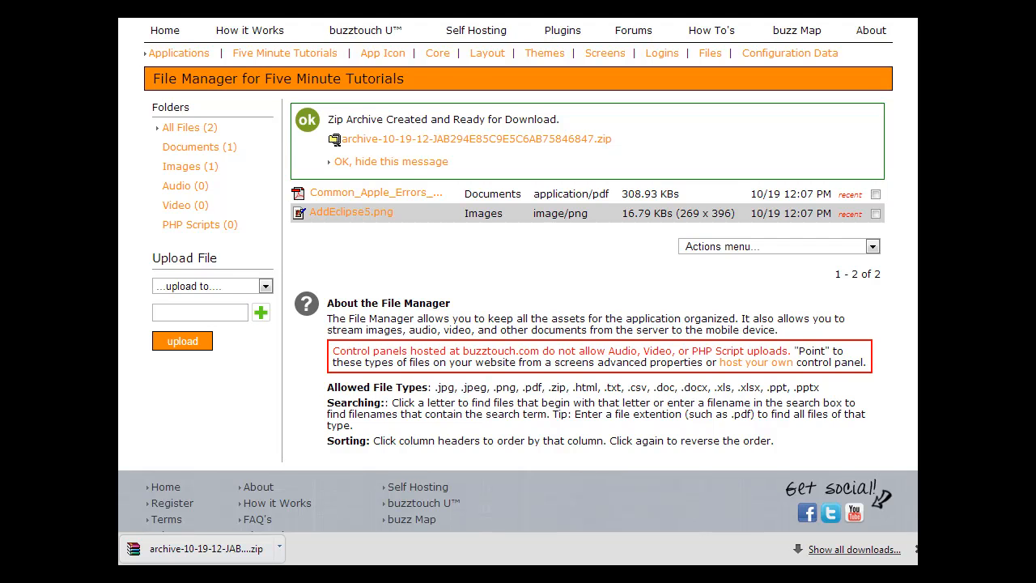
{"action": "mouse_move", "coordinate": [390, 160]}
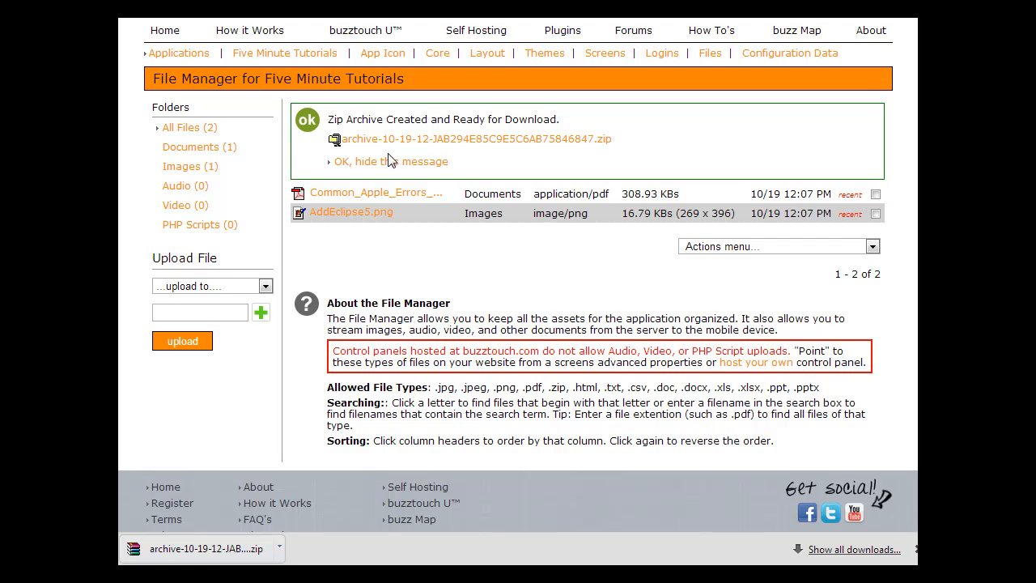
Dismiss the zip-ready notice, tick both the PDF and PNG, and show the Actions menu.
{"action": "left_click", "coordinate": [391, 161]}
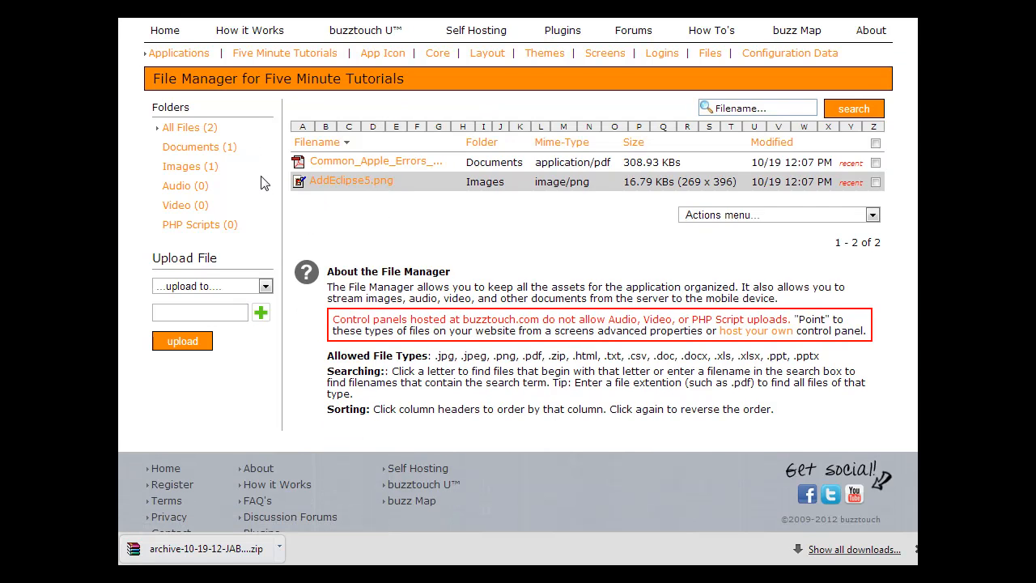
{"action": "mouse_move", "coordinate": [260, 154]}
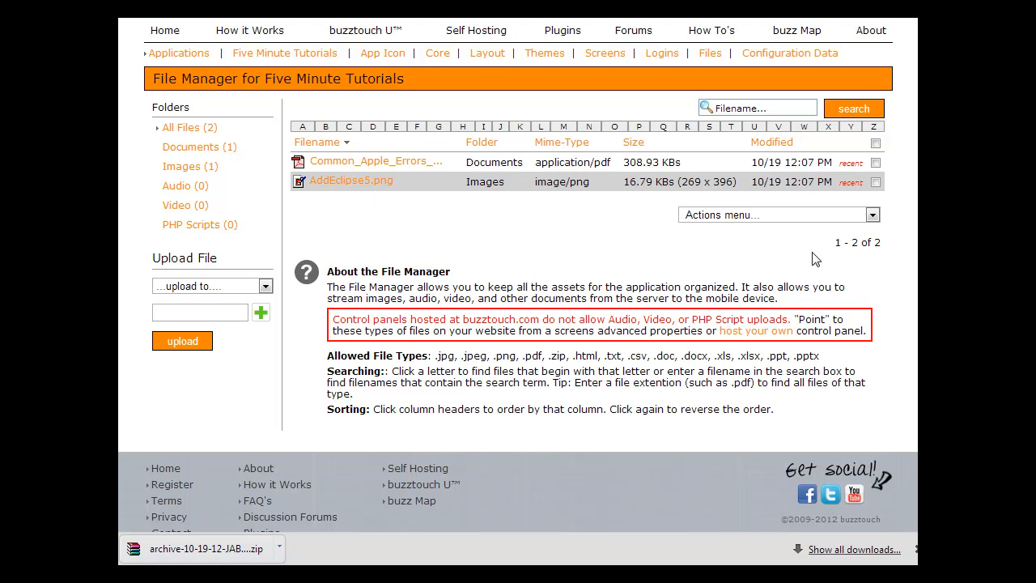
{"action": "left_click", "coordinate": [897, 143]}
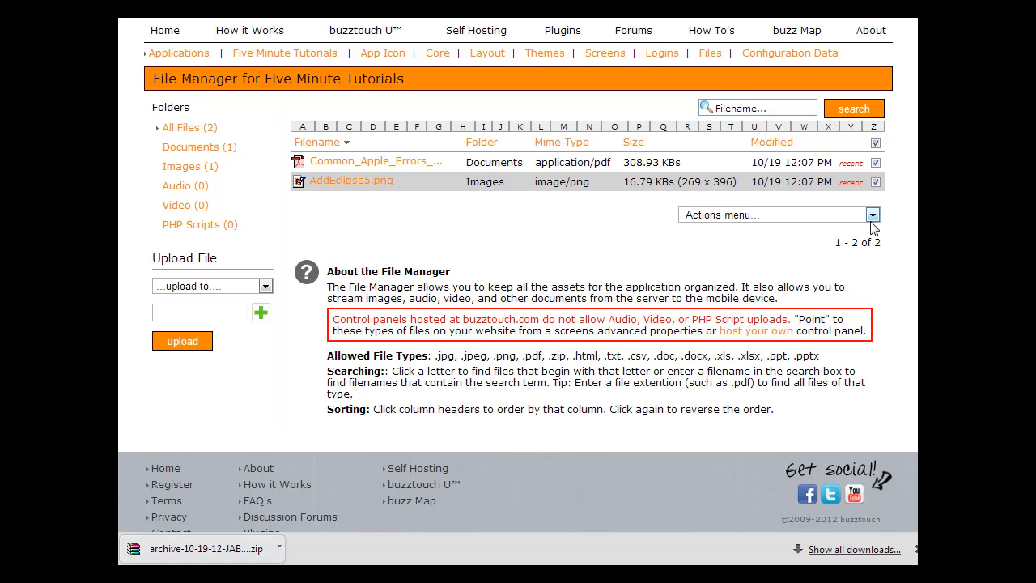
{"action": "left_click", "coordinate": [873, 214]}
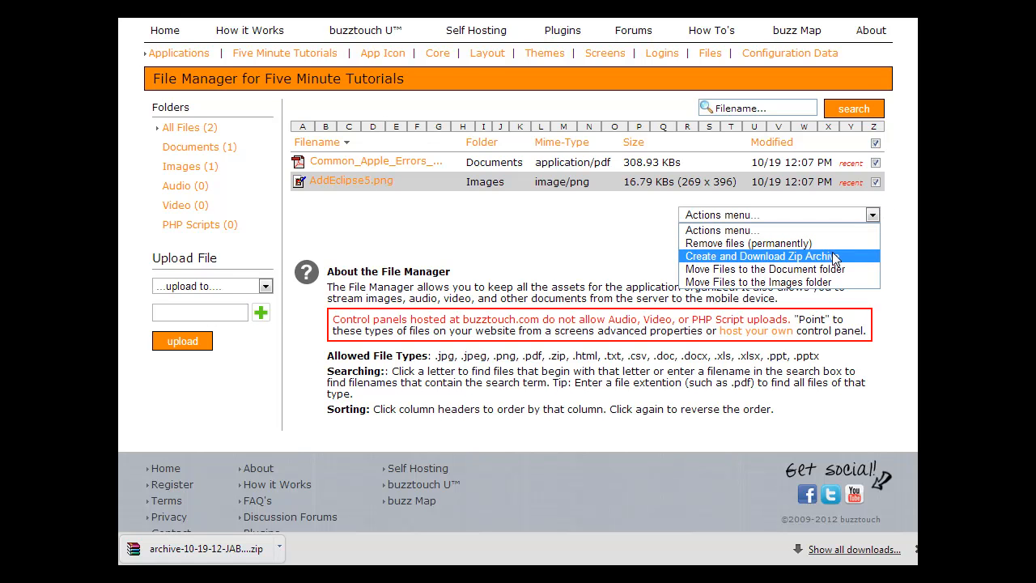